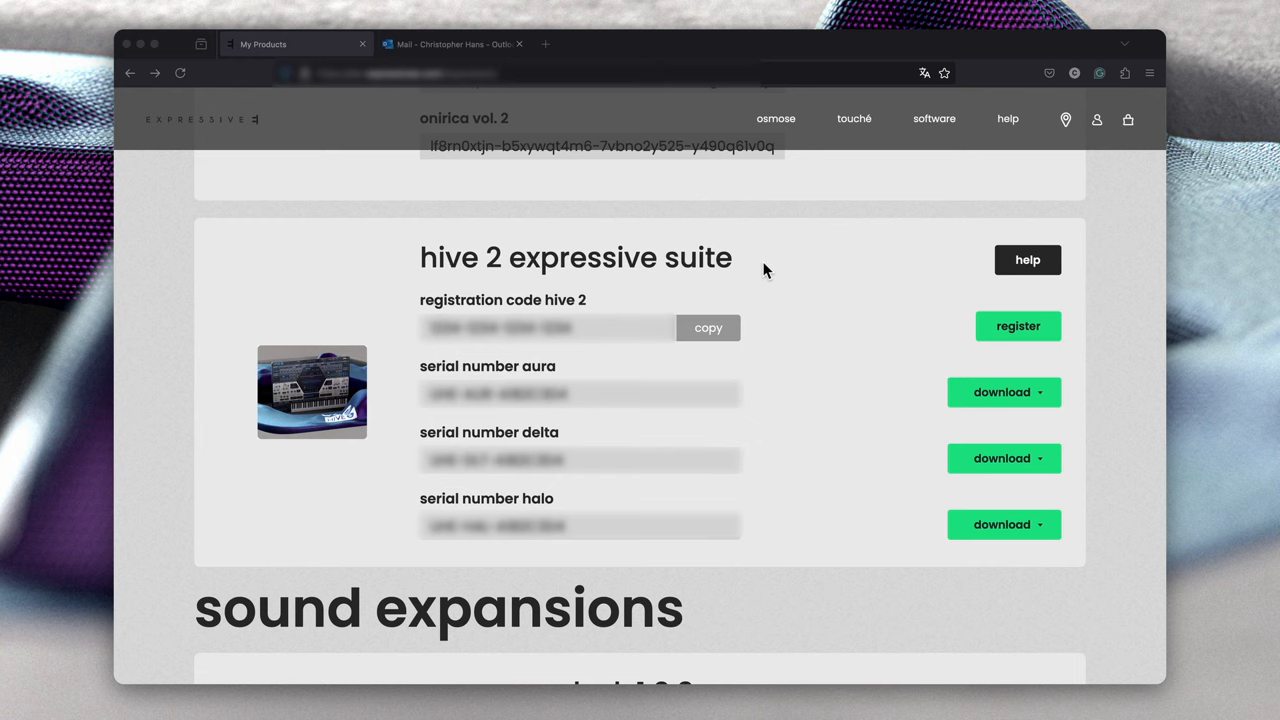
{"action": "mouse_move", "coordinate": [635, 305]}
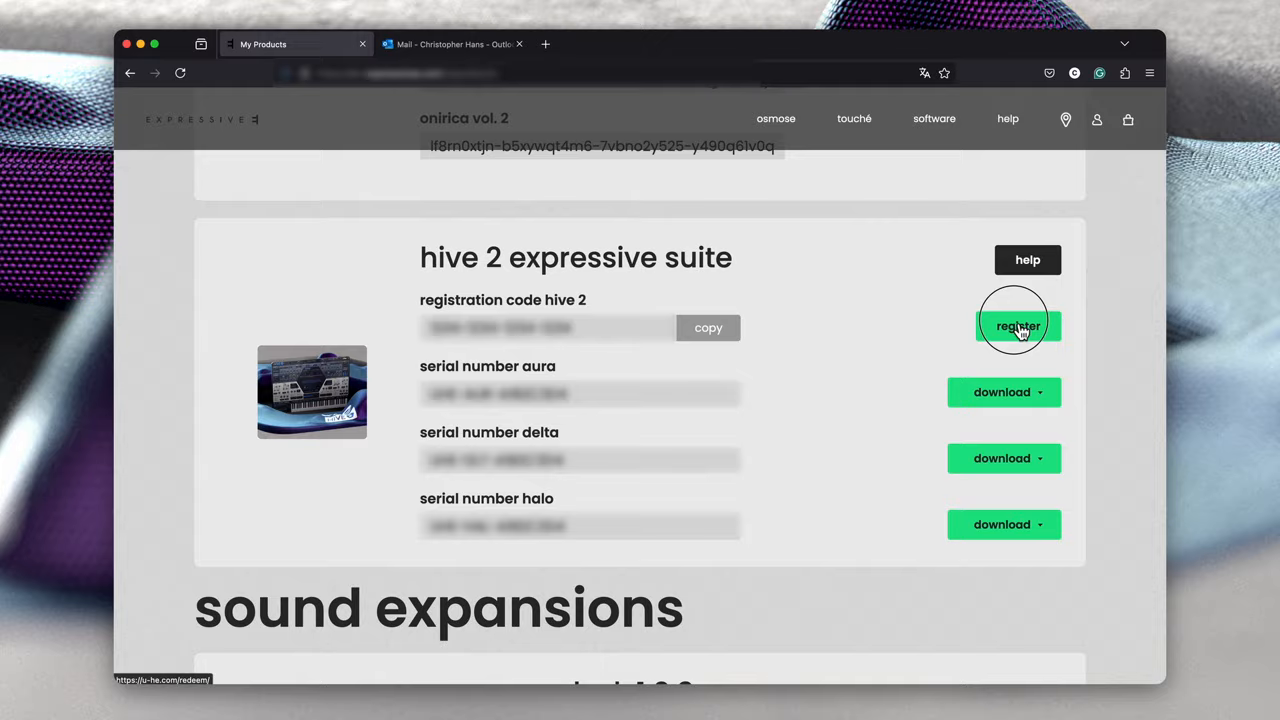
- Redeem the Hive 2 registration code on the u-he registration page
{"action": "left_click", "coordinate": [1018, 325]}
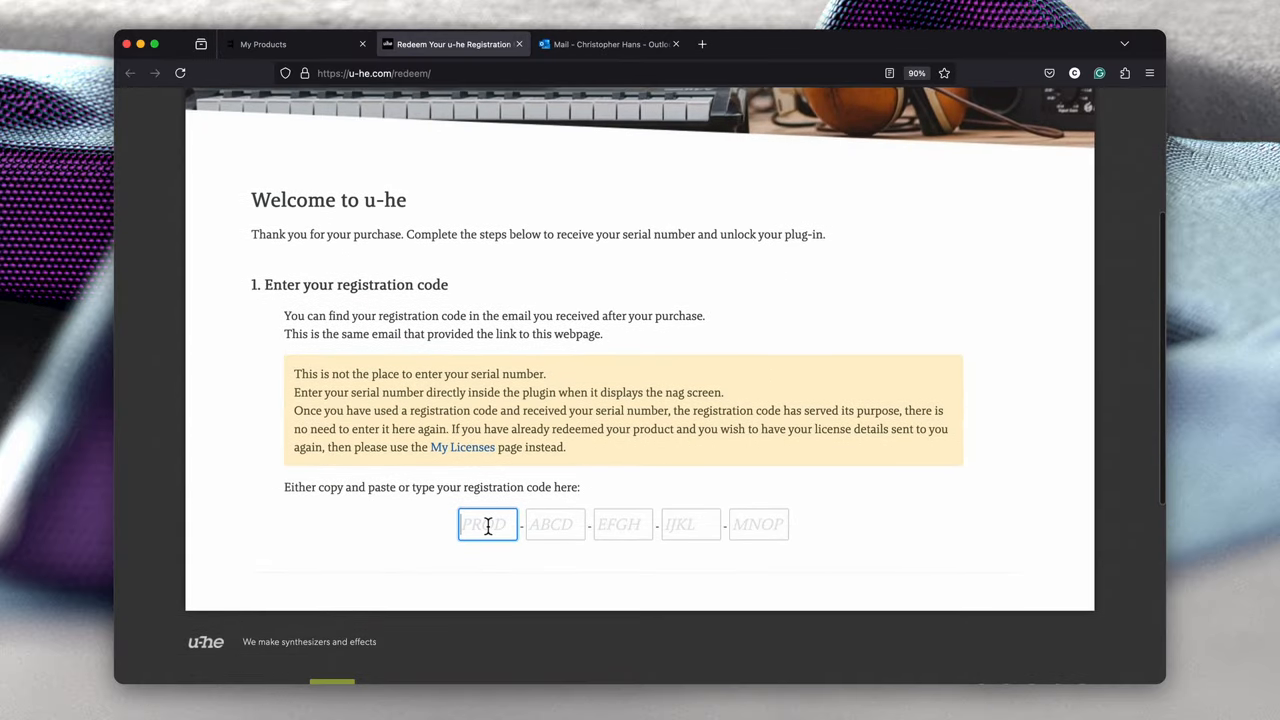
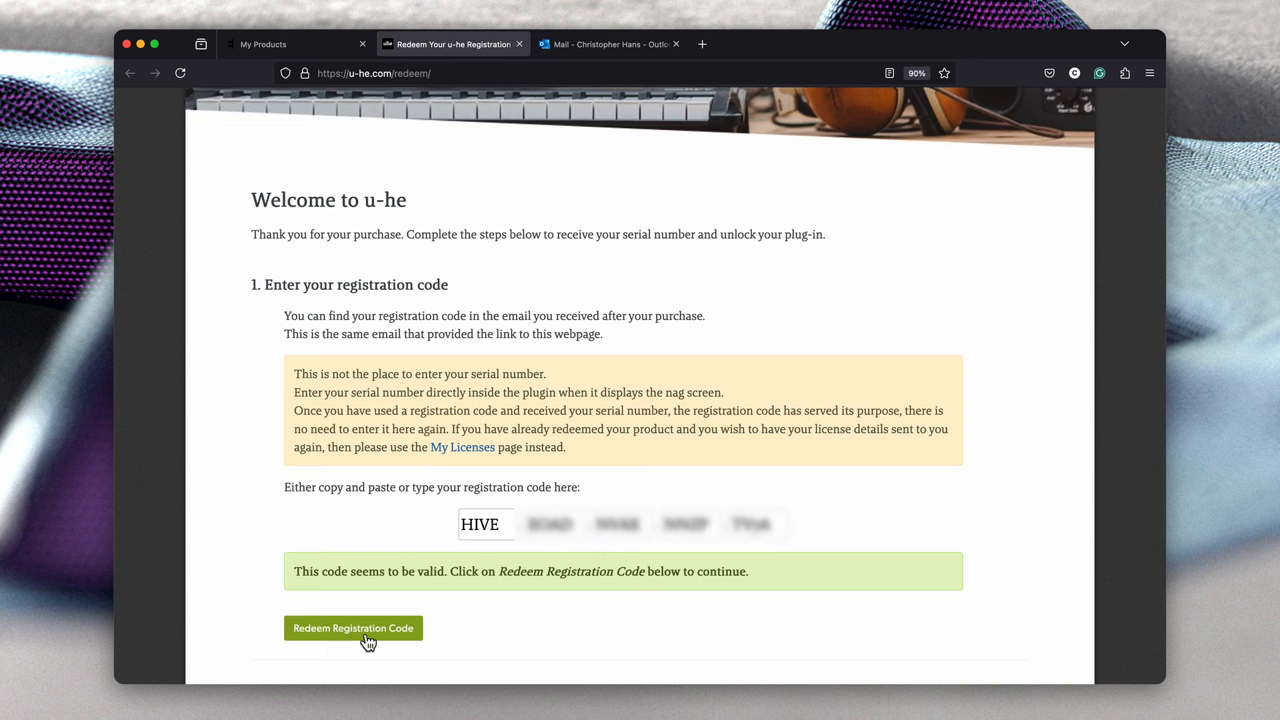
{"action": "left_click", "coordinate": [353, 628]}
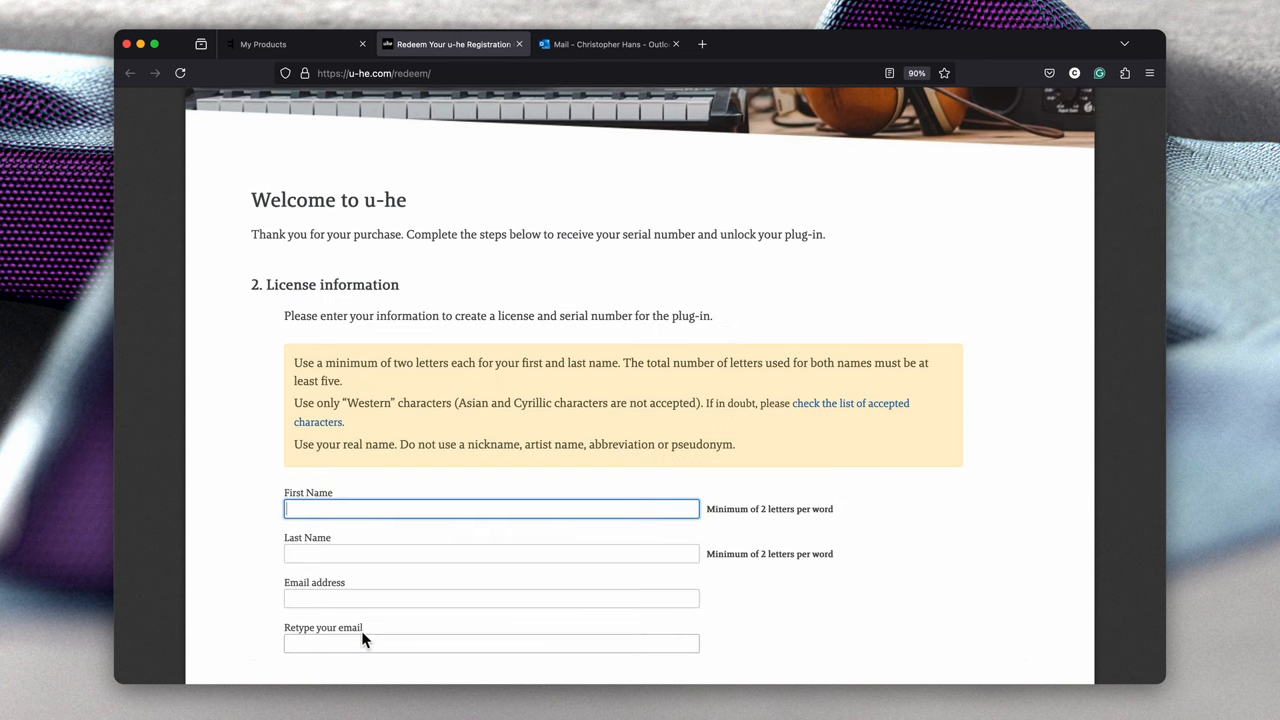
{"action": "type", "text": "Jo"}
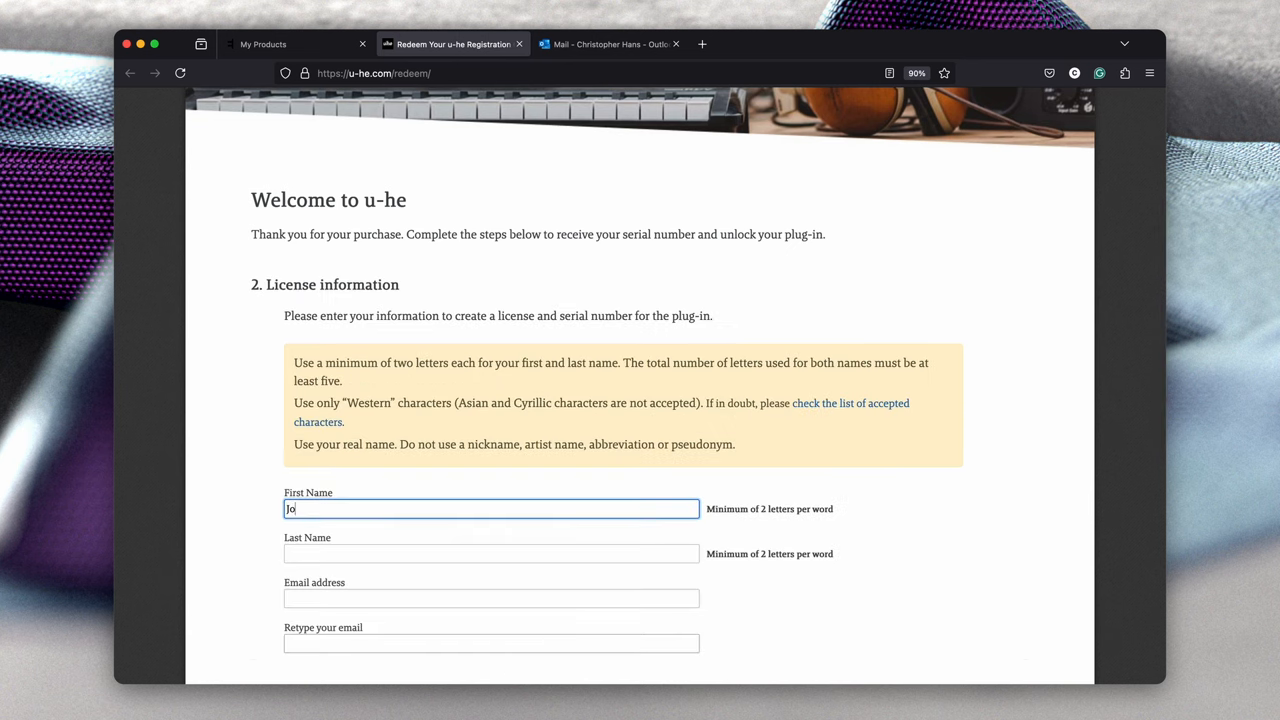
{"action": "type", "text": "Do"}
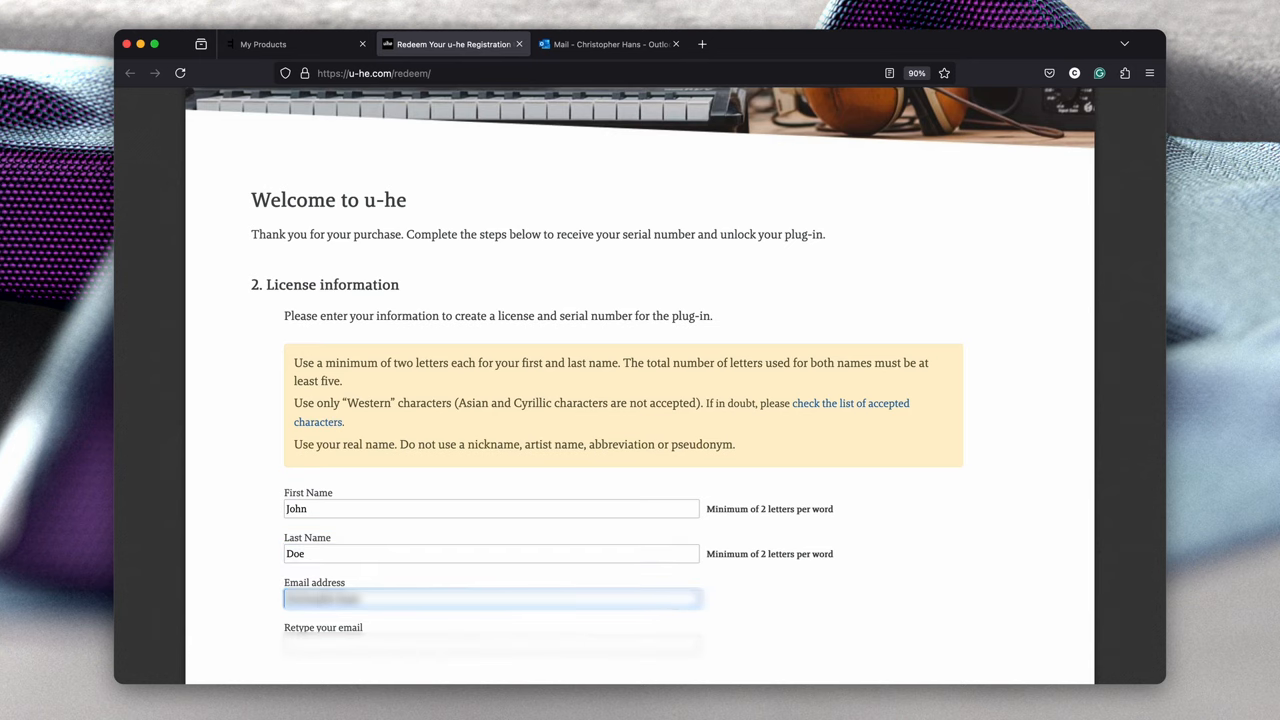
{"action": "type", "text": "example@email.com"}
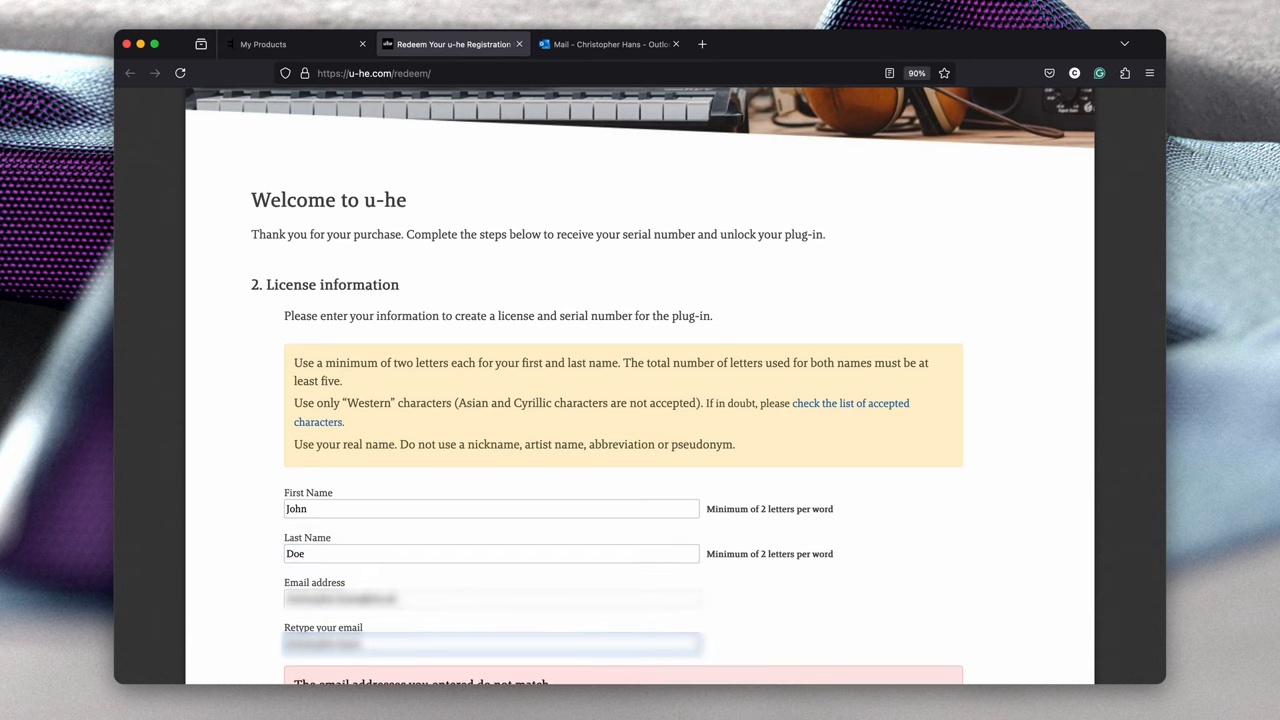
{"action": "scroll", "scroll_direction": "down", "scroll_amount": 3}
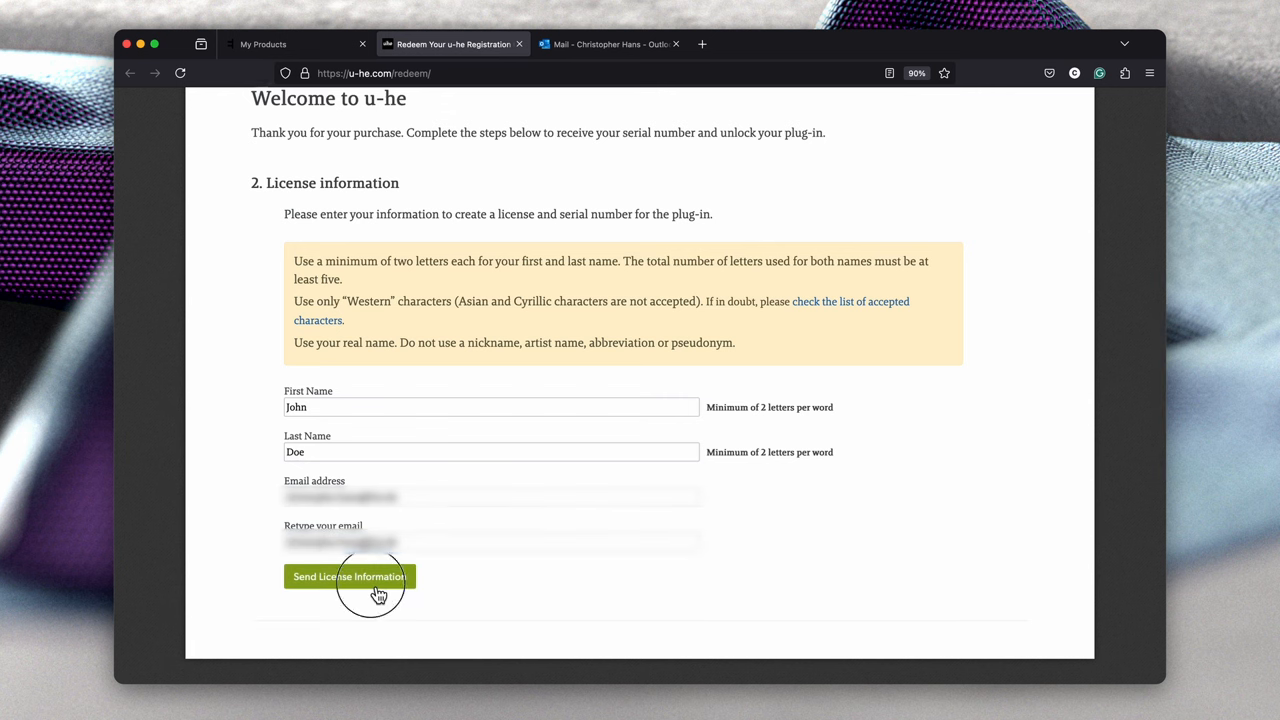
{"action": "left_click", "coordinate": [349, 576]}
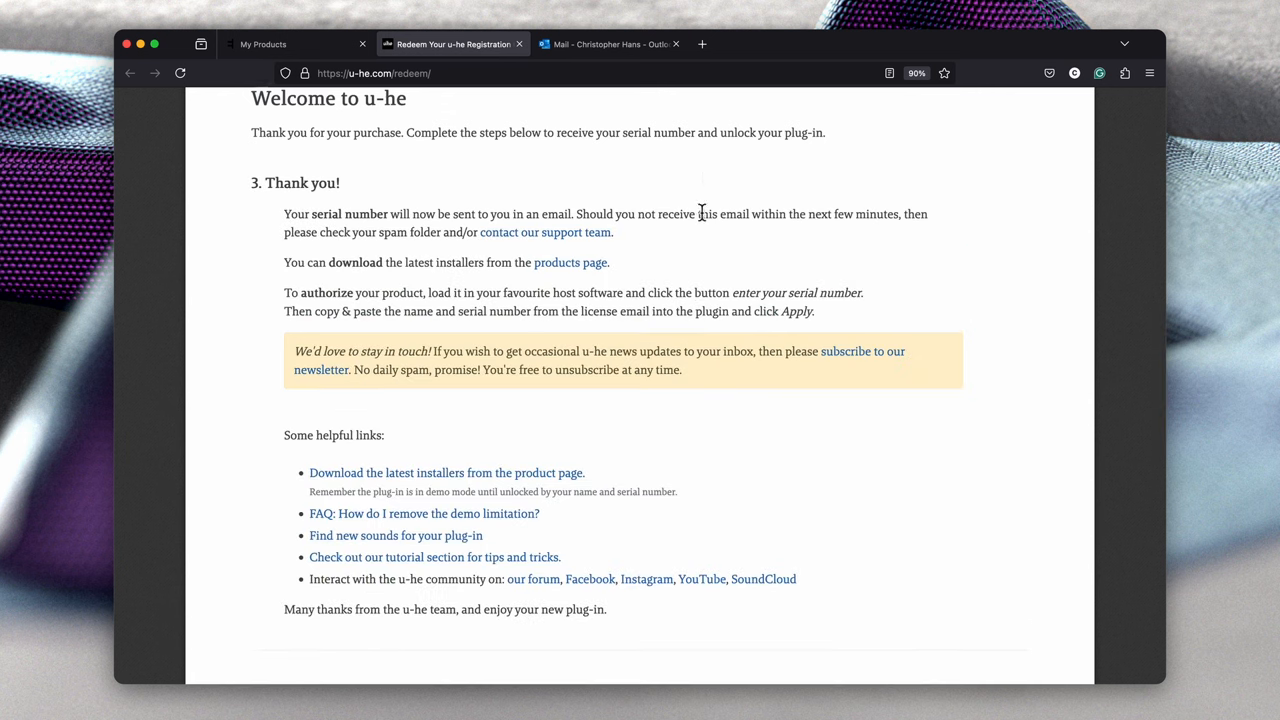
{"action": "left_click", "coordinate": [608, 43]}
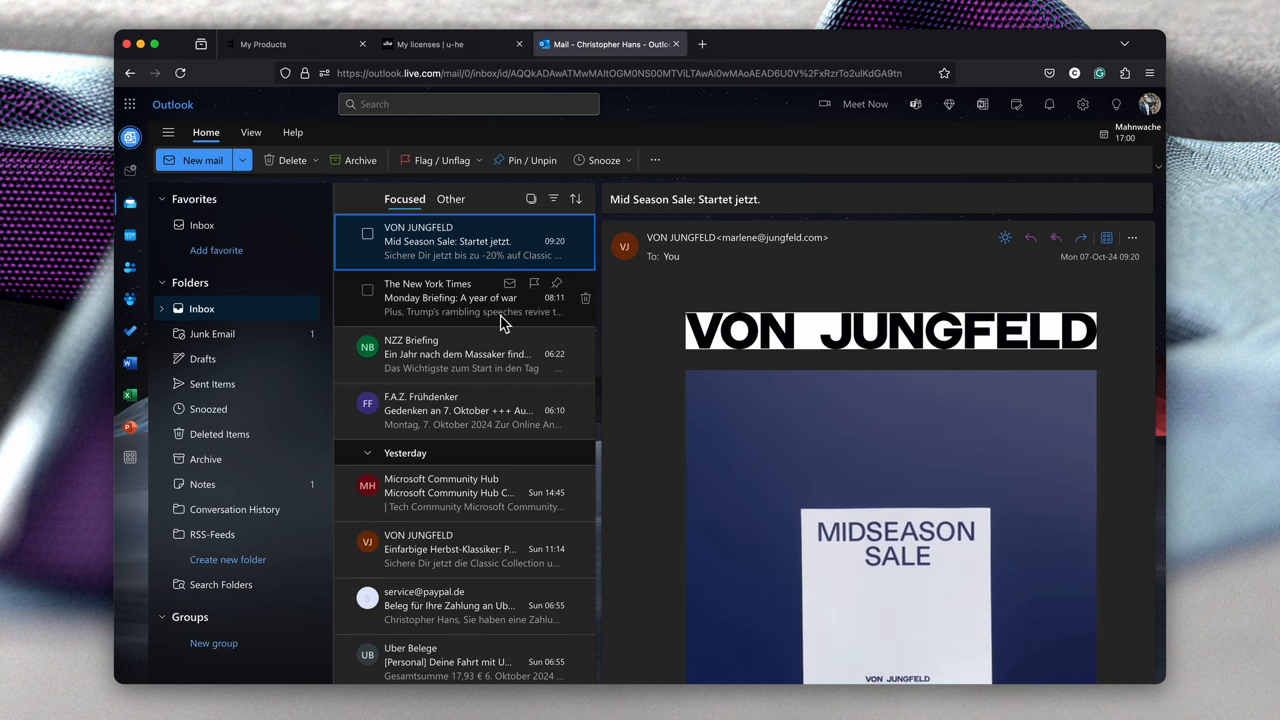
{"action": "mouse_move", "coordinate": [257, 341]}
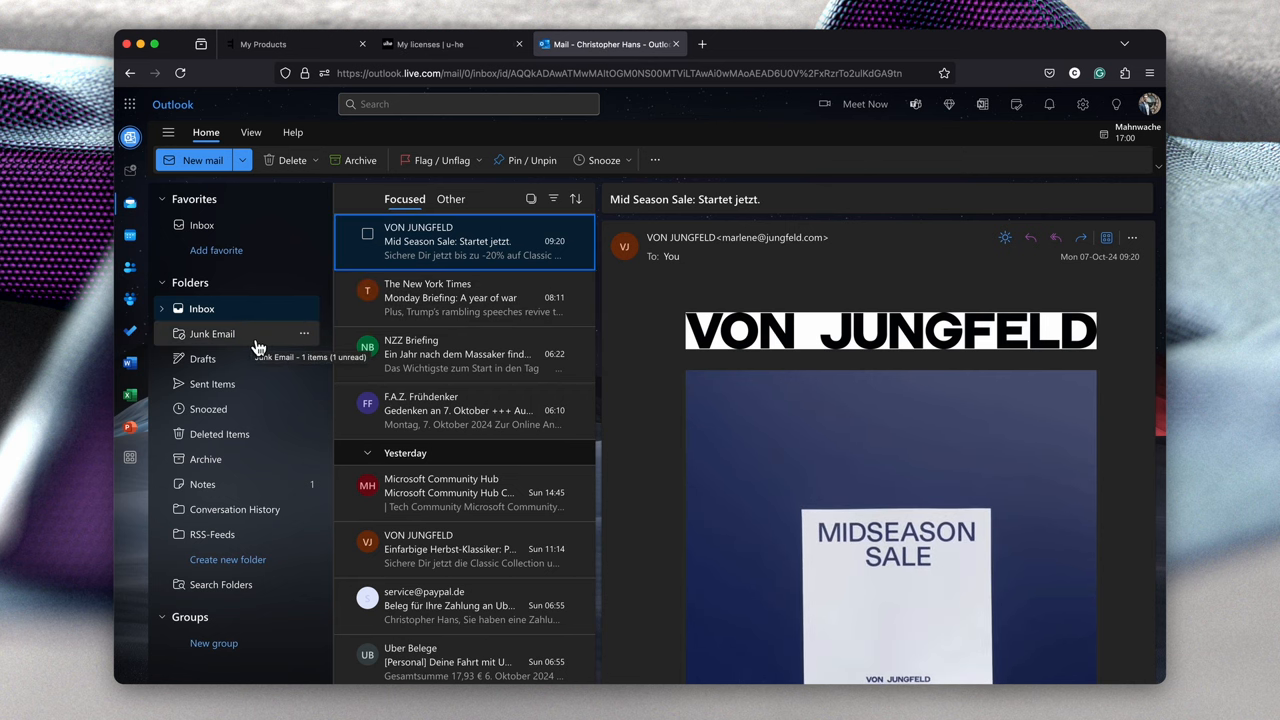
- Mark the u-he Support serial email in Junk as not junk and read it in Inbox
{"action": "left_click", "coordinate": [212, 333]}
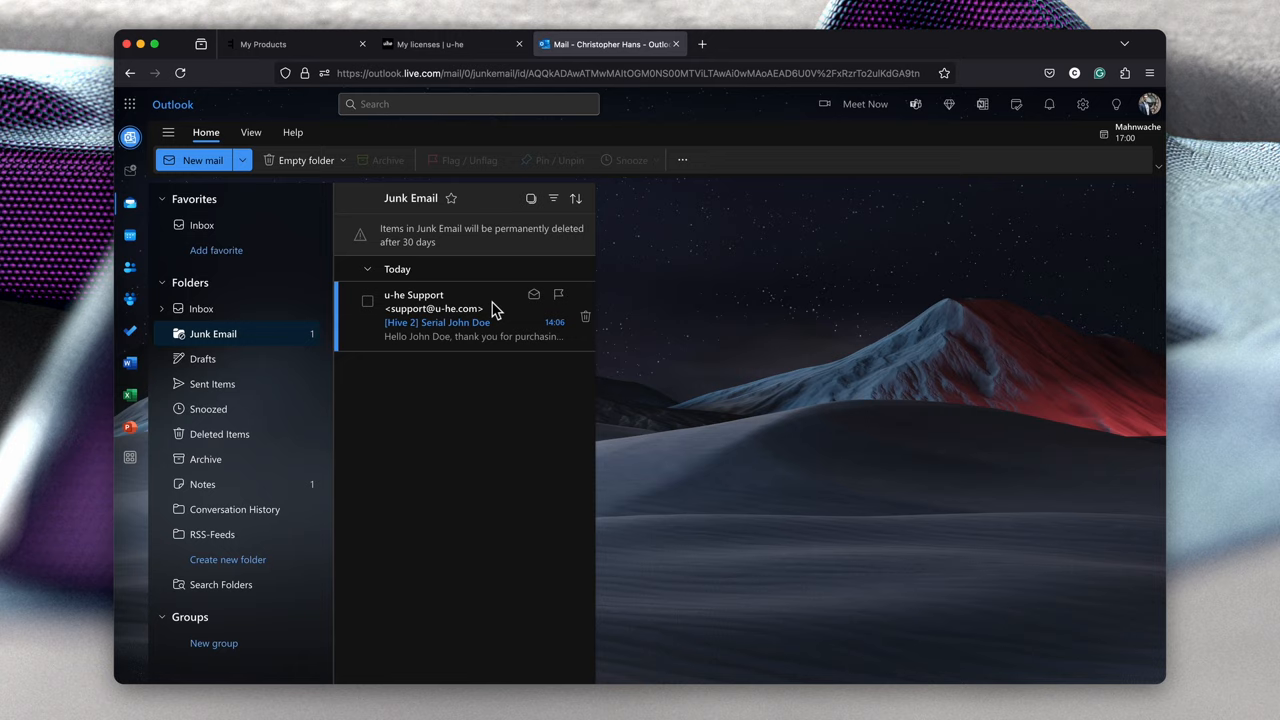
{"action": "left_click", "coordinate": [450, 315]}
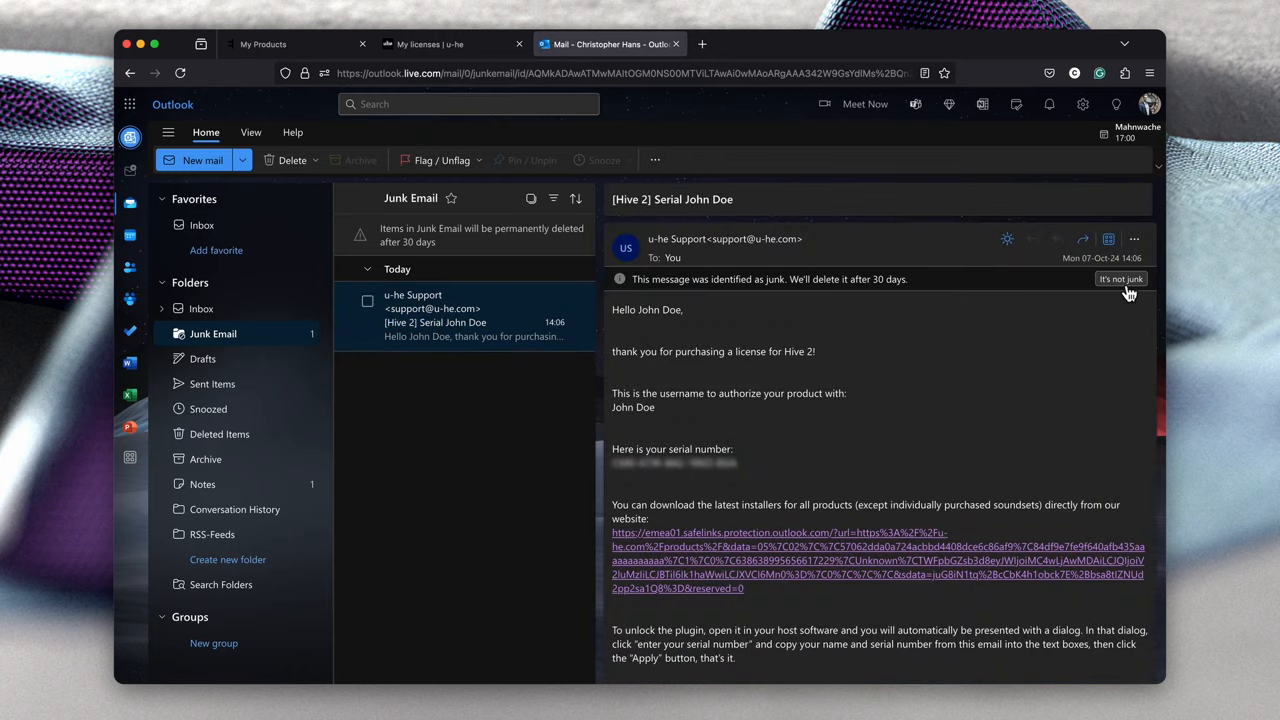
{"action": "left_click", "coordinate": [1120, 278]}
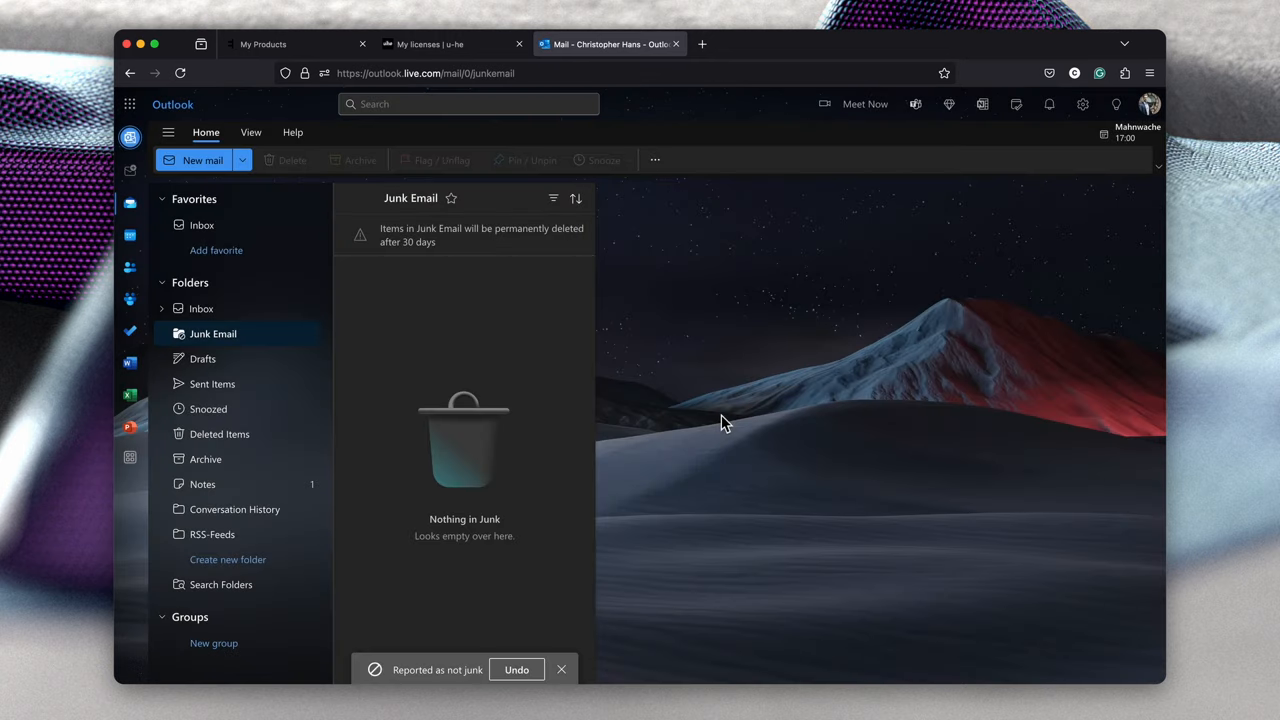
{"action": "left_click", "coordinate": [201, 308]}
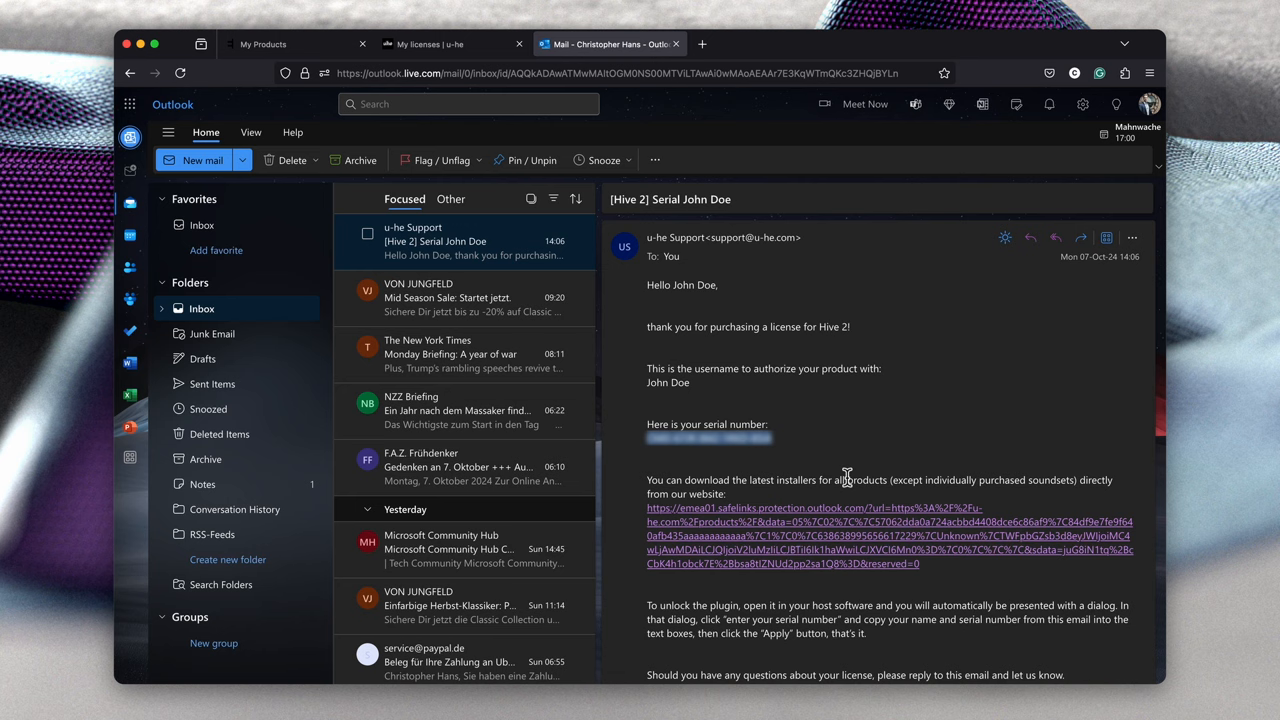
{"action": "mouse_move", "coordinate": [815, 538]}
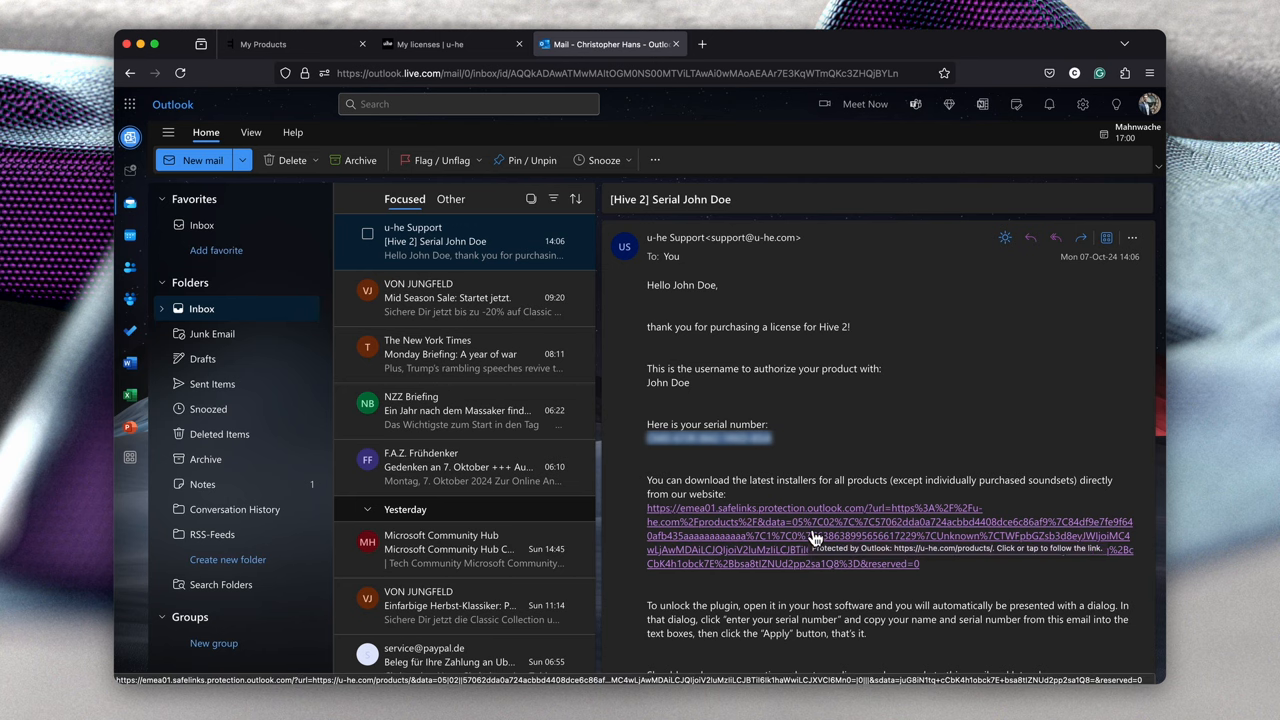
- Download the Hive 2 macOS installer from the u-he products page and run it
{"action": "left_click", "coordinate": [815, 535]}
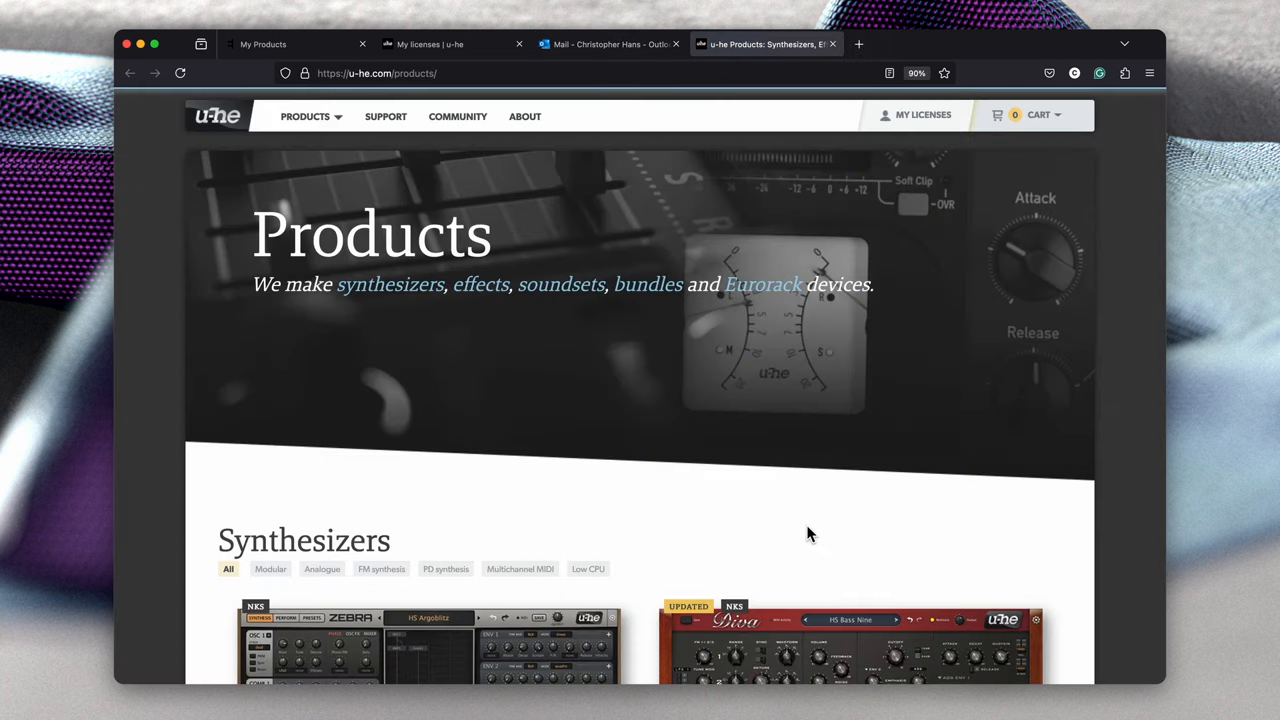
{"action": "scroll", "scroll_direction": "down", "scroll_amount": 3}
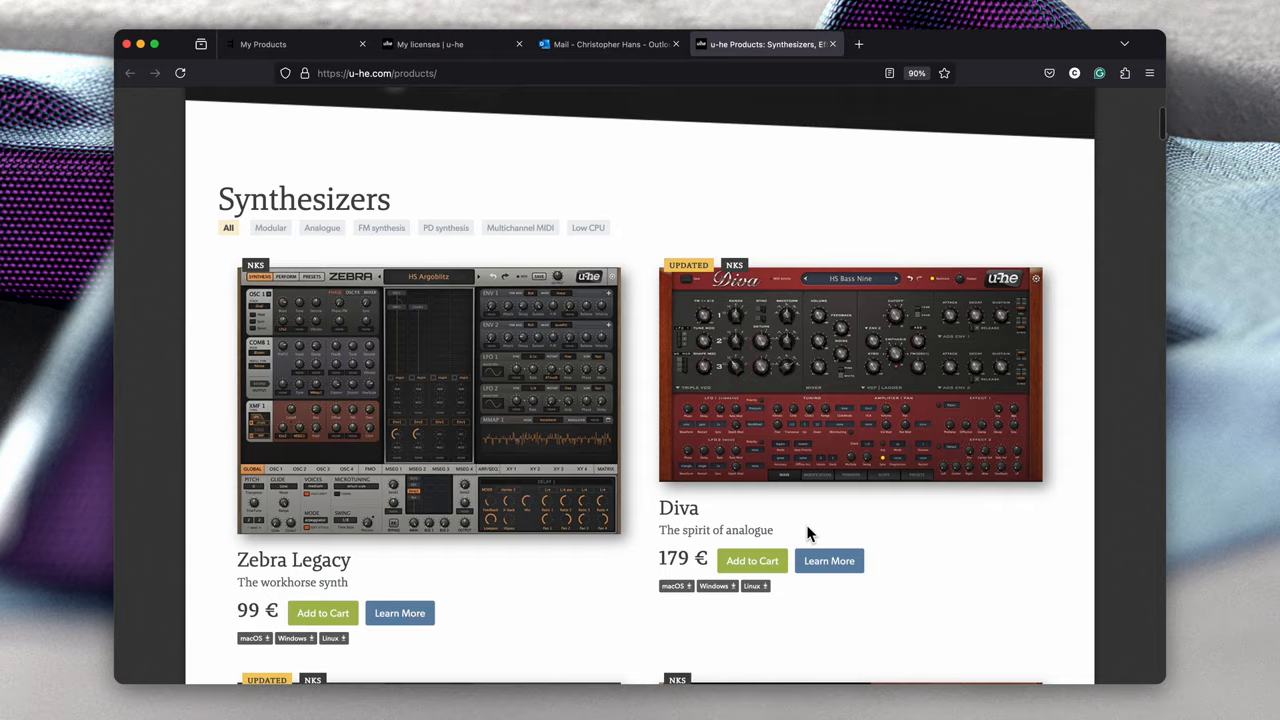
{"action": "scroll", "scroll_direction": "down", "scroll_amount": 3}
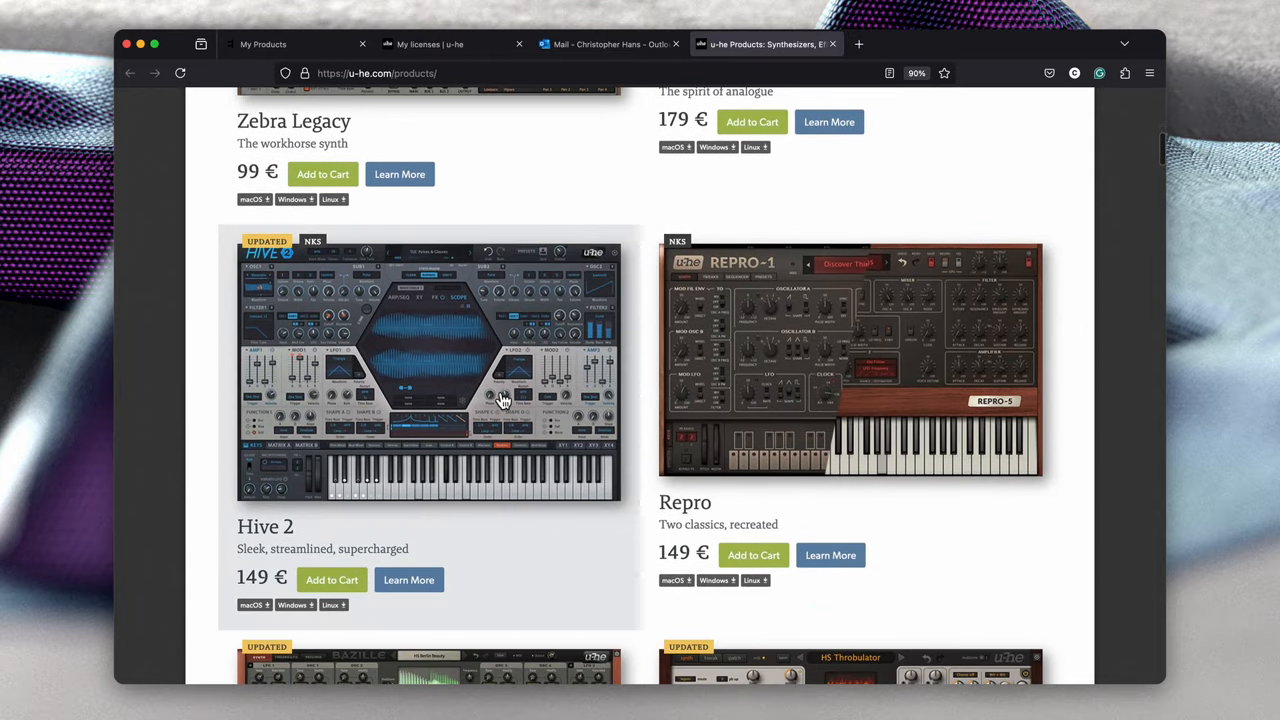
{"action": "left_click", "coordinate": [255, 604]}
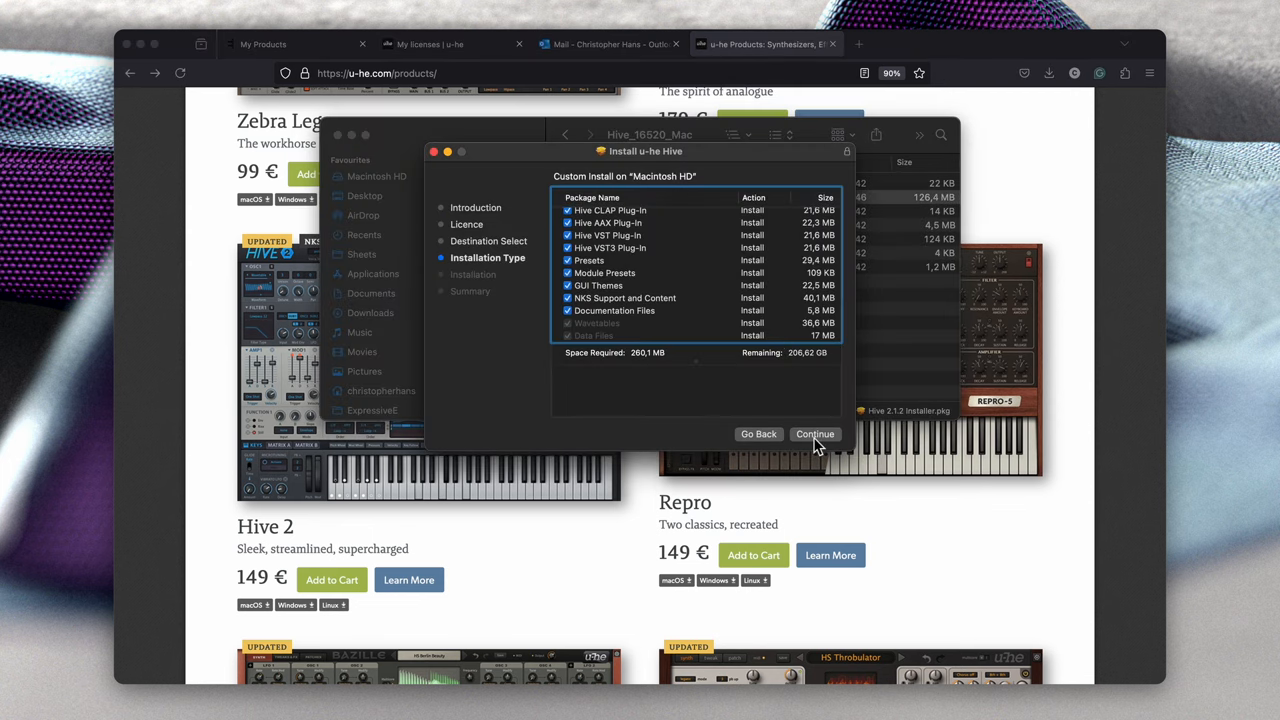
{"action": "left_click", "coordinate": [815, 434]}
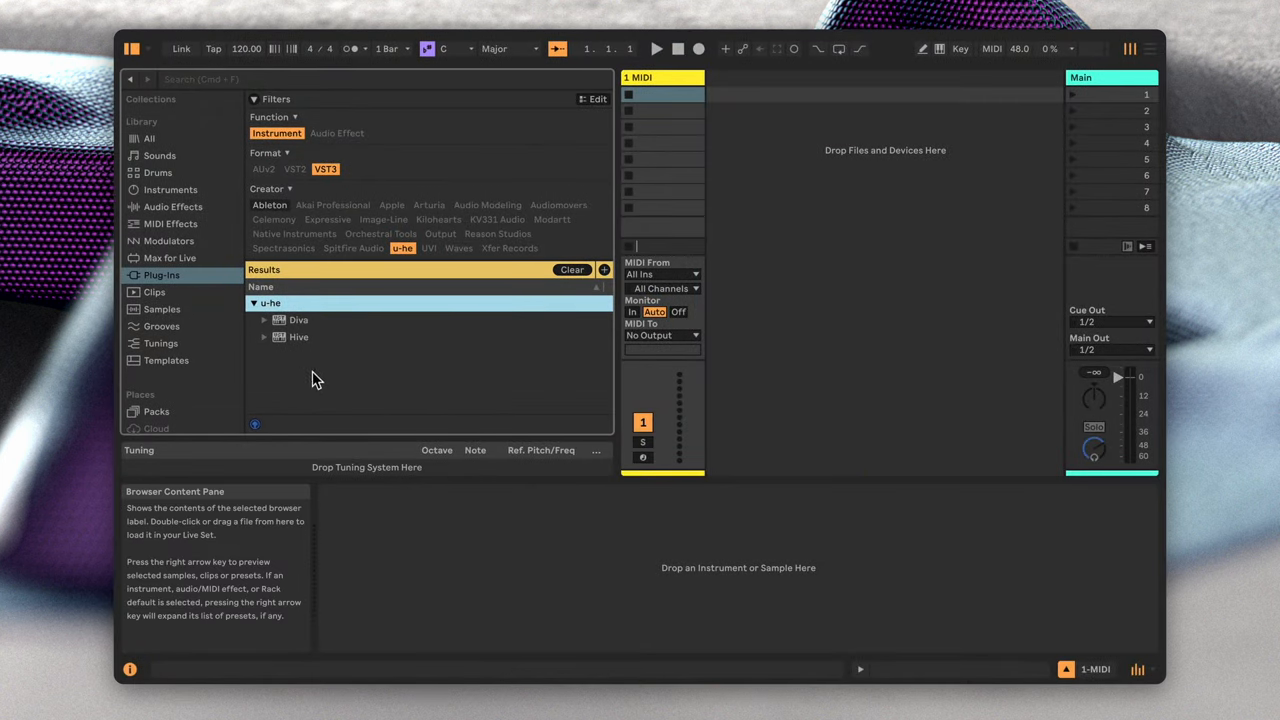
- Load Hive on the MIDI track and register it under the name John Doe
{"action": "double_click", "coordinate": [298, 337]}
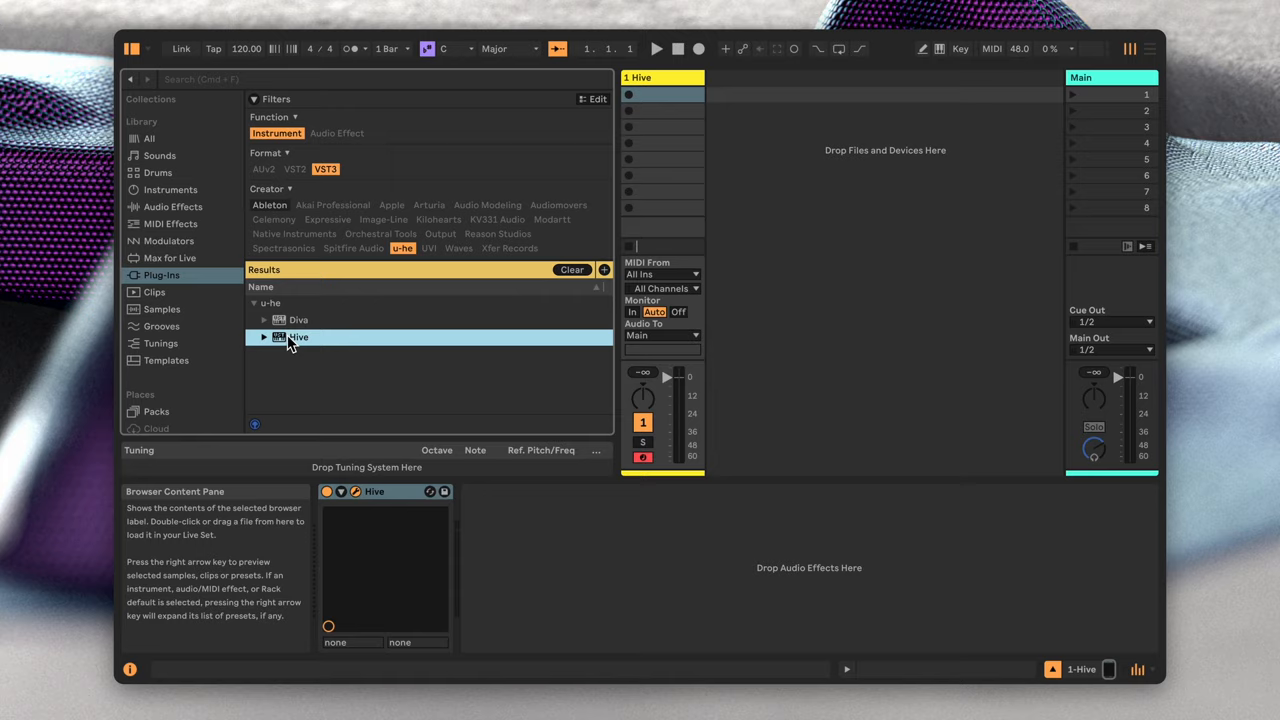
{"action": "double_click", "coordinate": [298, 337]}
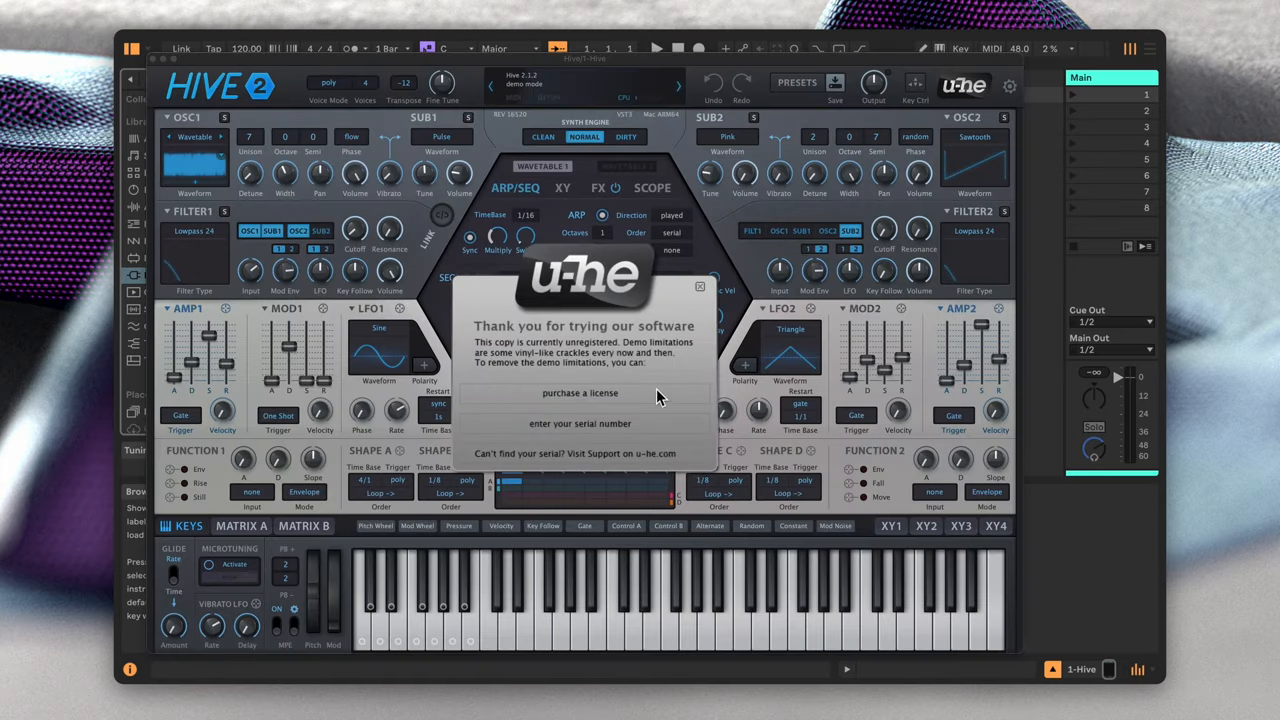
{"action": "left_click", "coordinate": [579, 423]}
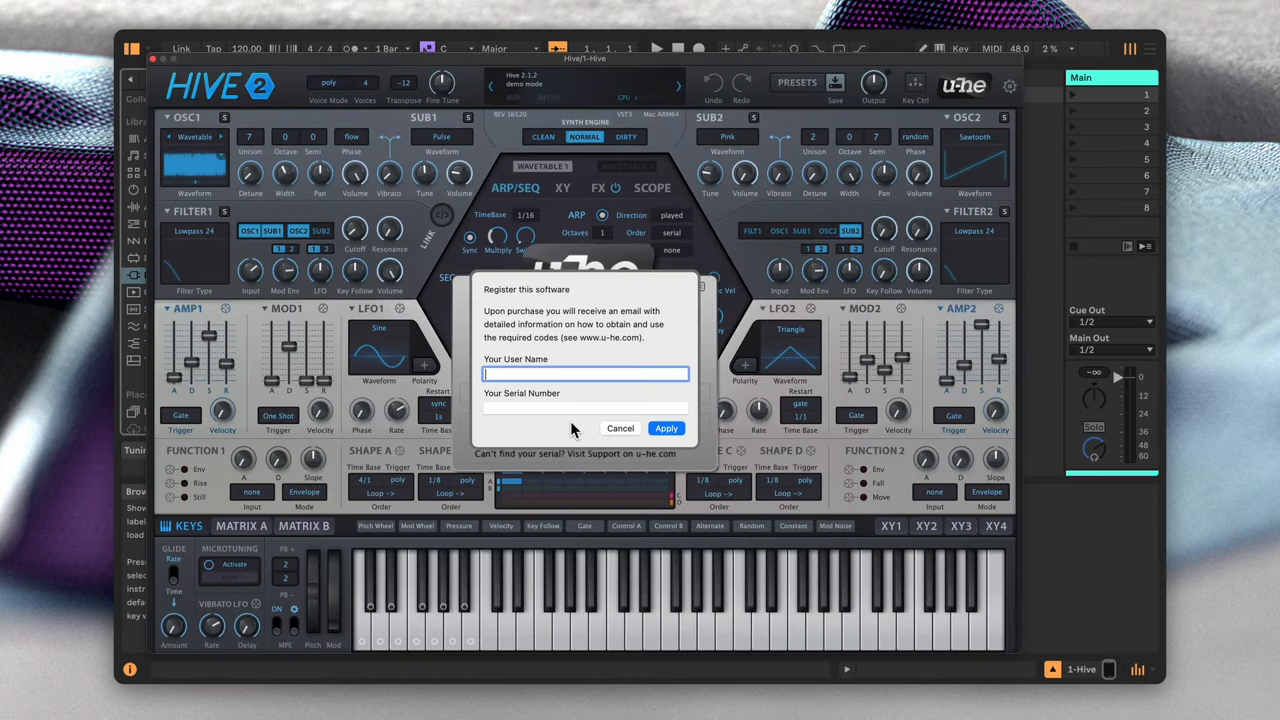
{"action": "type", "text": "John"}
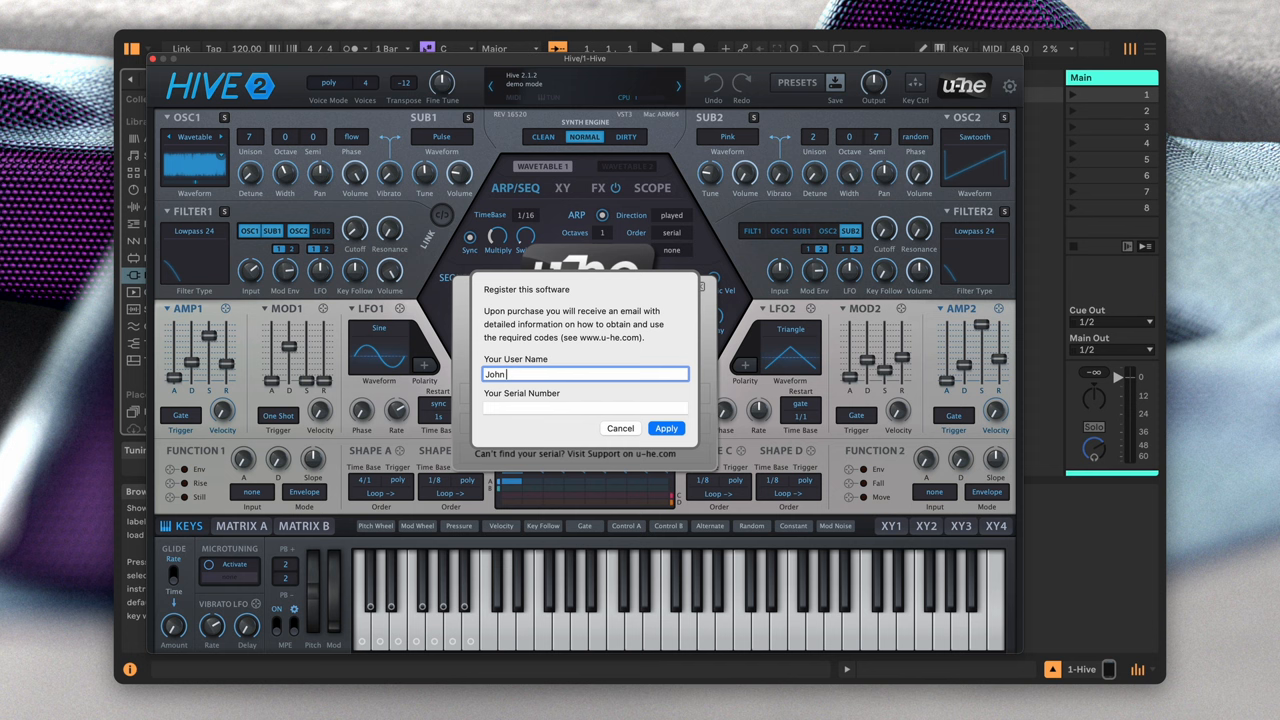
{"action": "type", "text": "Doe"}
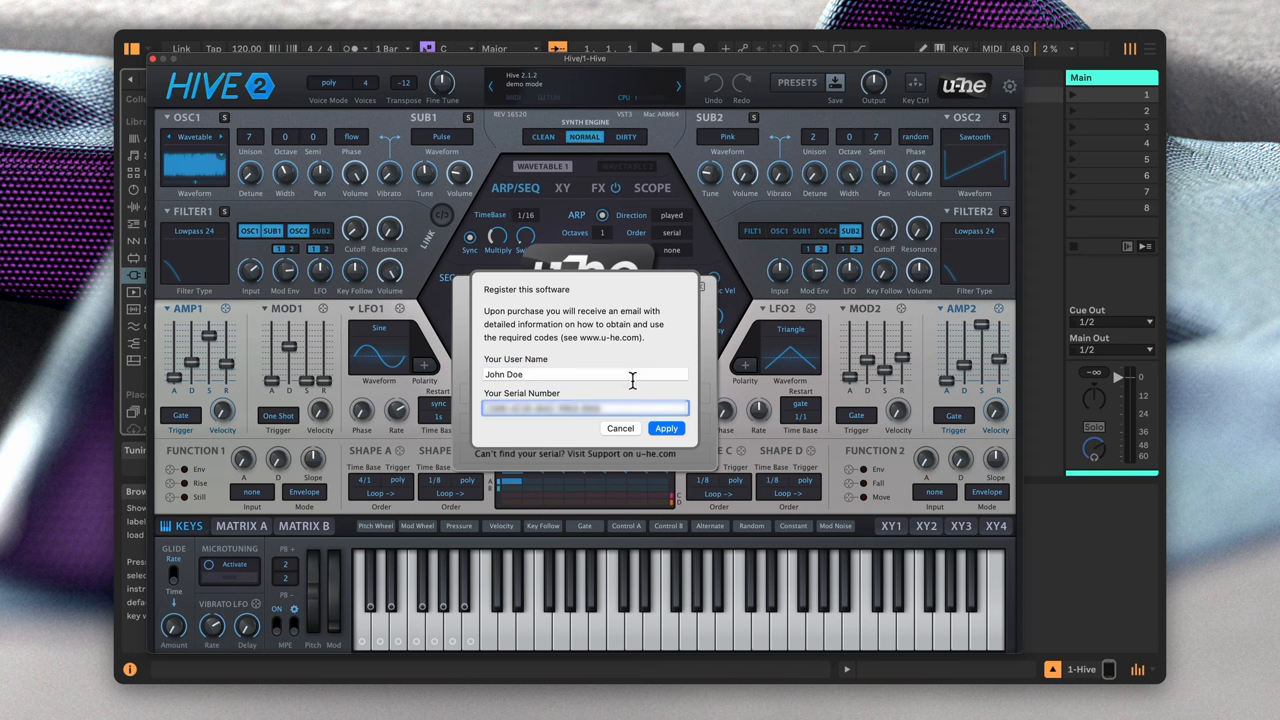
{"action": "left_click", "coordinate": [666, 428]}
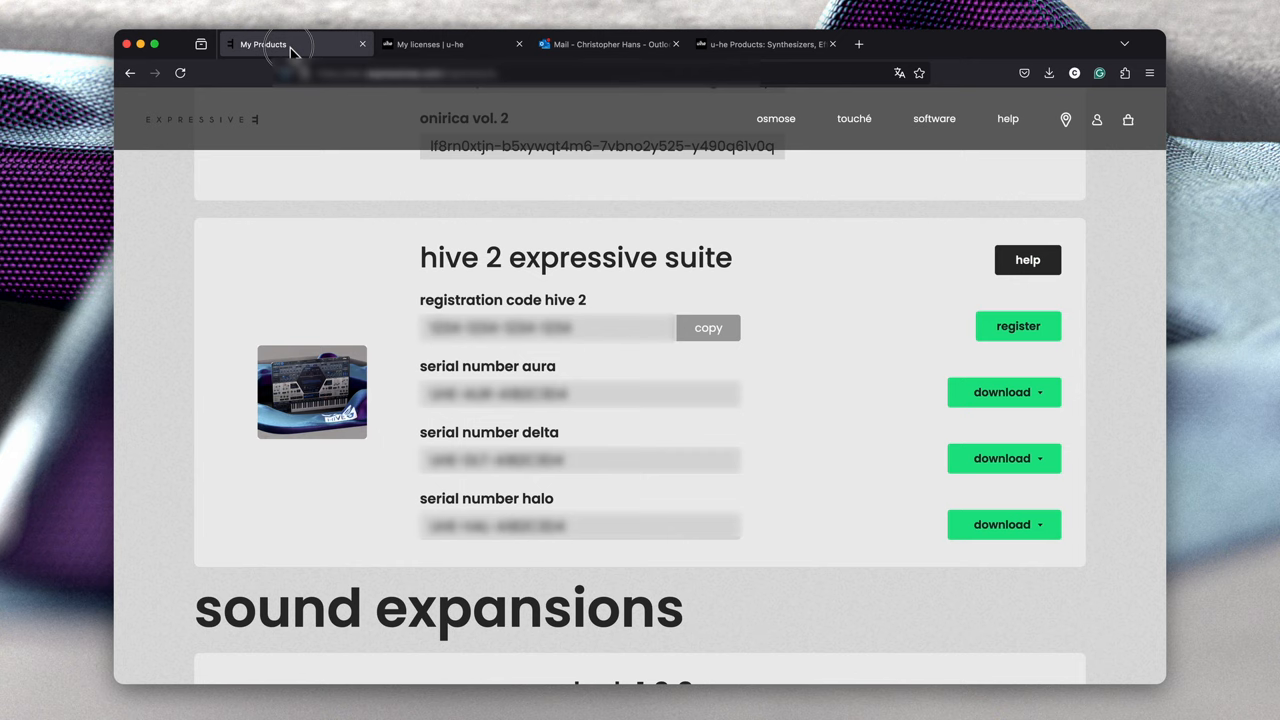
{"action": "mouse_move", "coordinate": [1050, 407]}
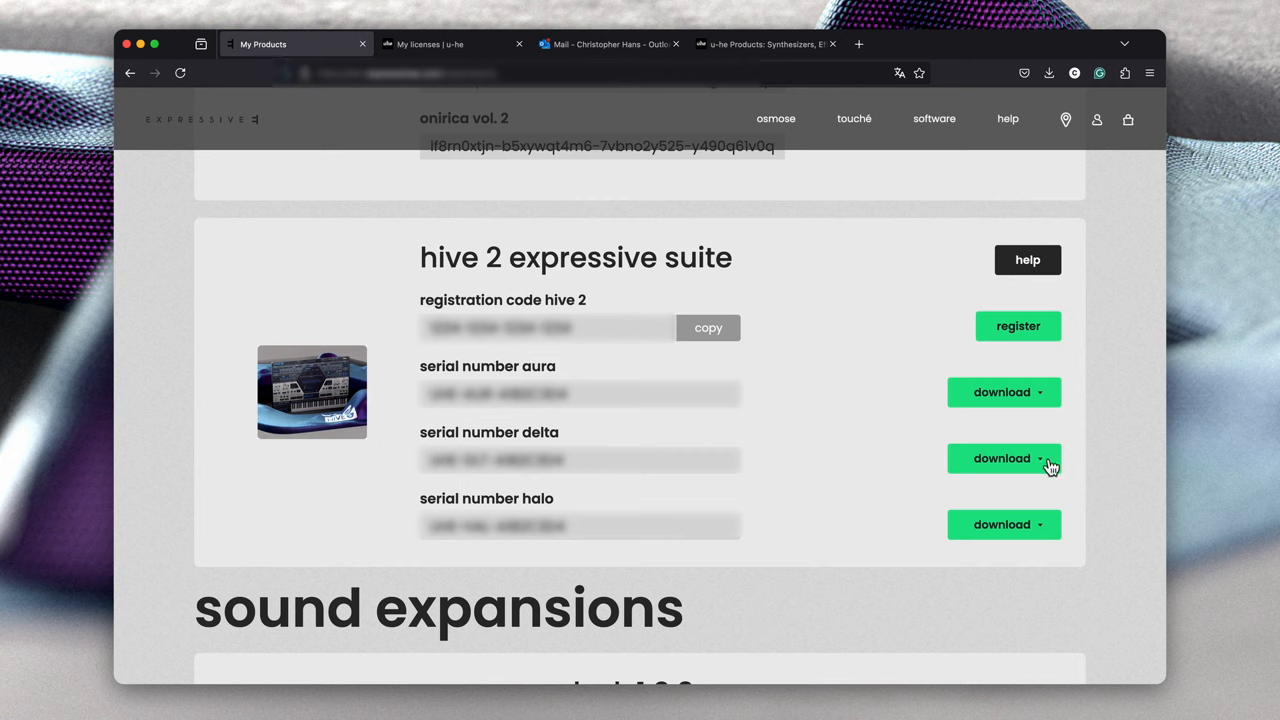
- Download the mac version of the Halo preset pack
{"action": "left_click", "coordinate": [1003, 524]}
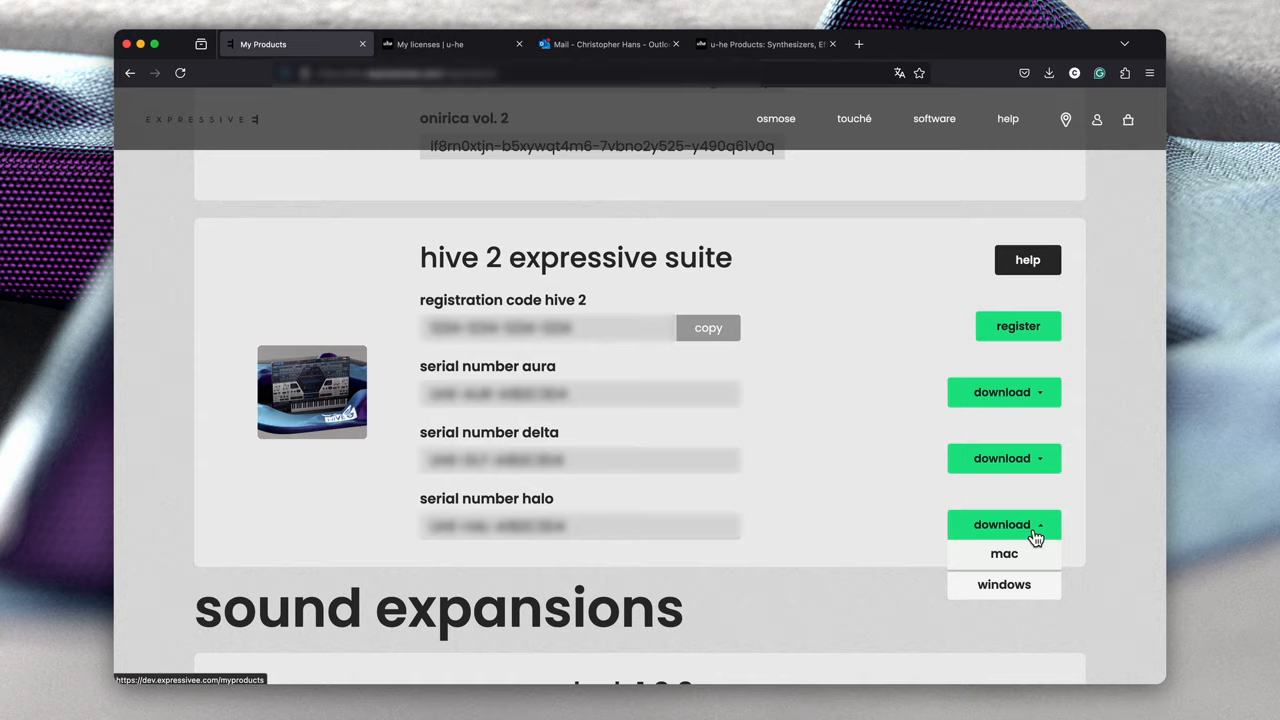
{"action": "left_click", "coordinate": [1003, 553]}
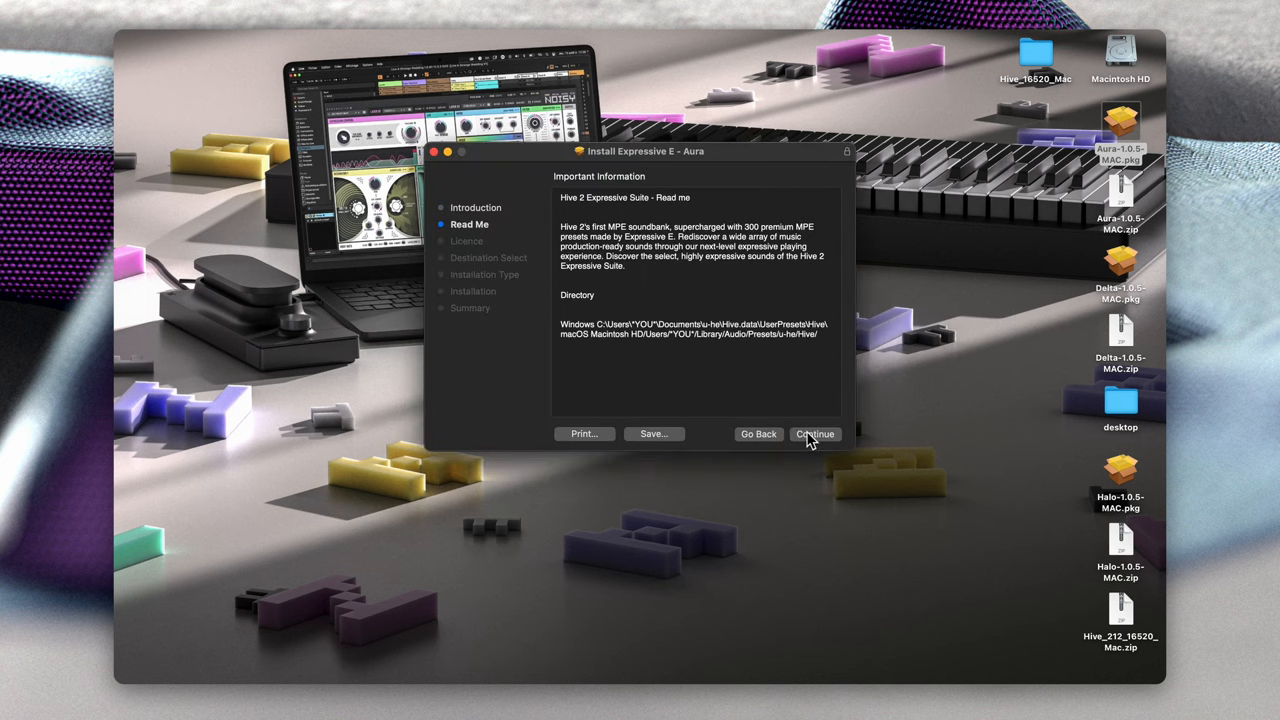
- Install the Expressive E preset package, granting Desktop access, and close the installer
{"action": "left_click", "coordinate": [814, 434]}
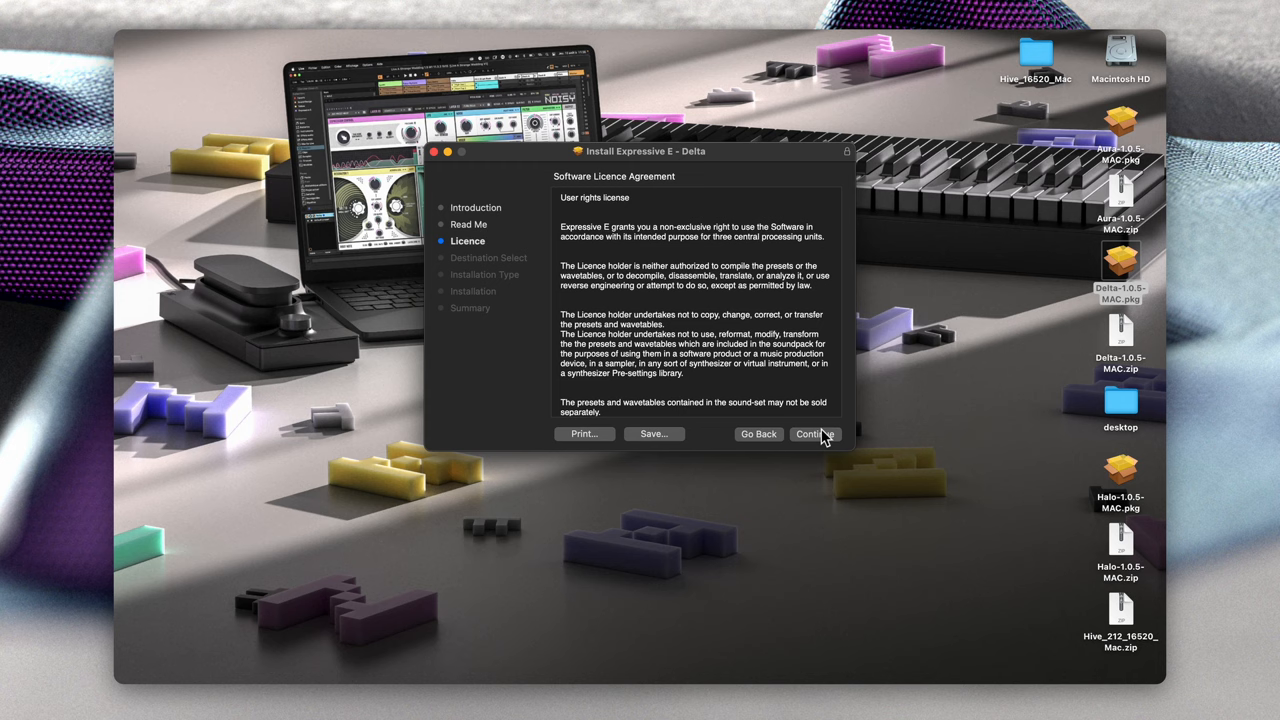
{"action": "left_click", "coordinate": [814, 434]}
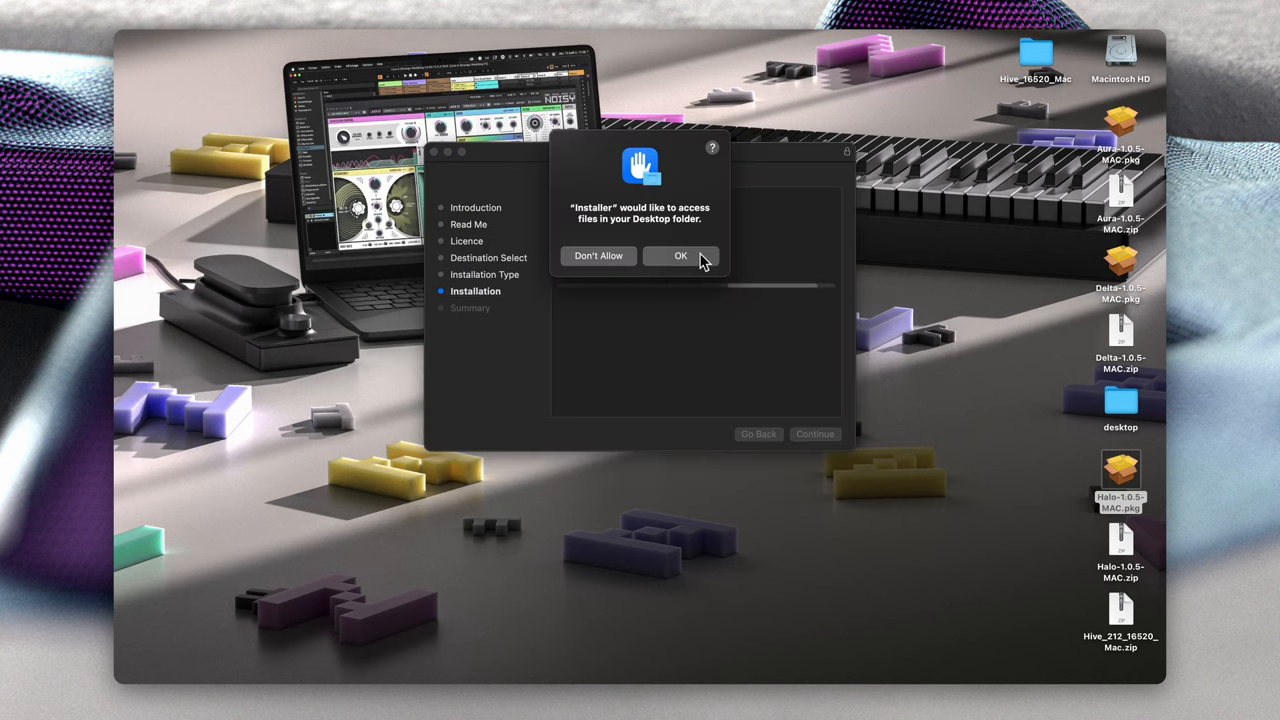
{"action": "left_click", "coordinate": [680, 256]}
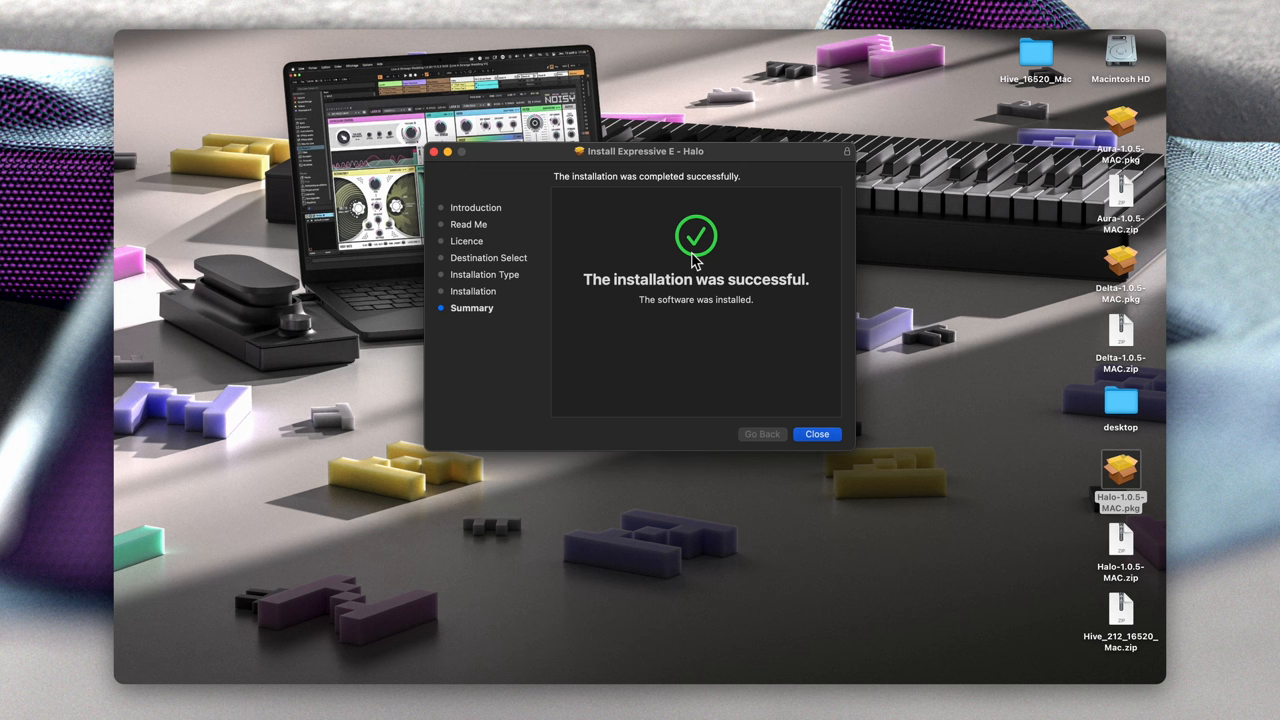
{"action": "left_click", "coordinate": [817, 434]}
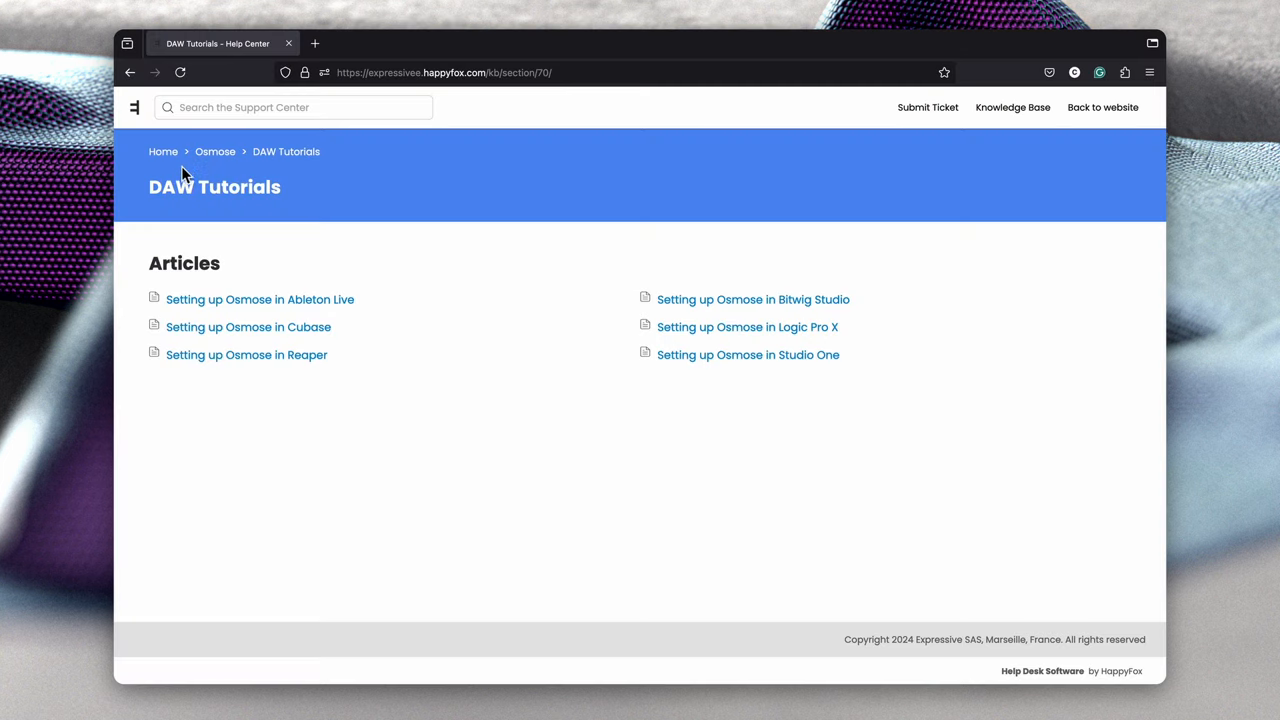
{"action": "mouse_move", "coordinate": [747, 327]}
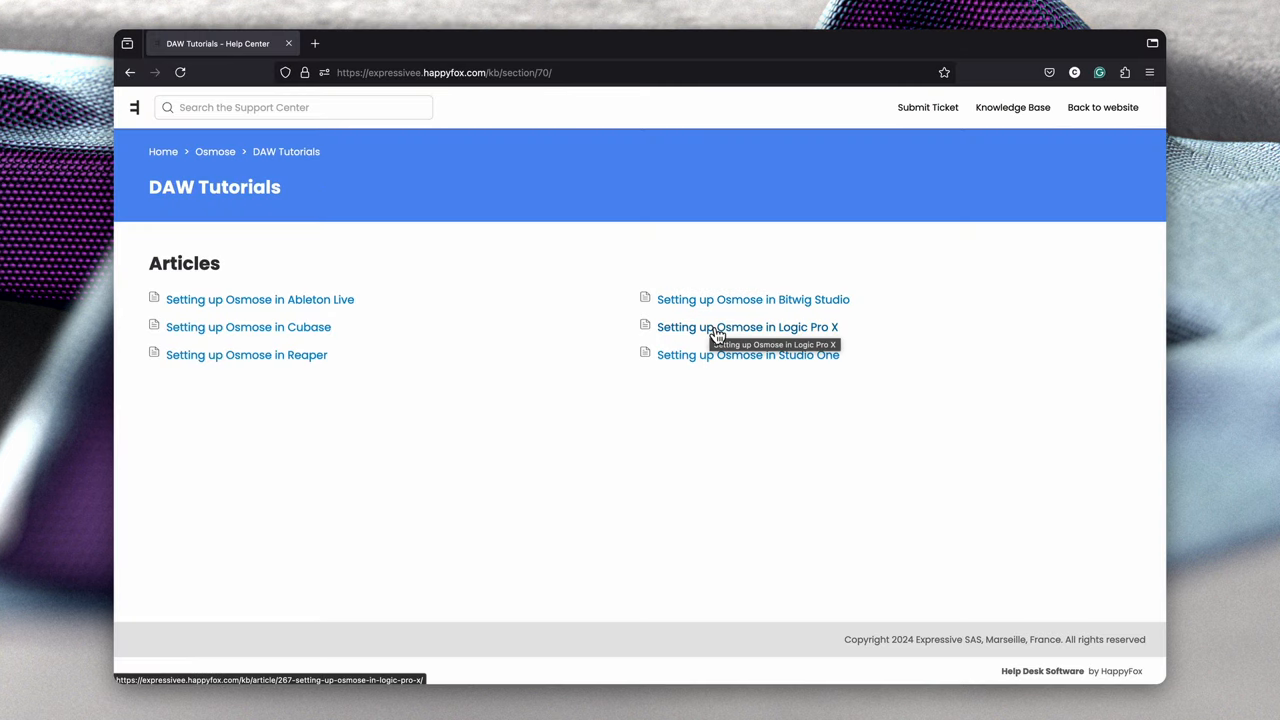
- Open and read through the Setting up Osmose in Logic Pro X article
{"action": "left_click", "coordinate": [746, 327]}
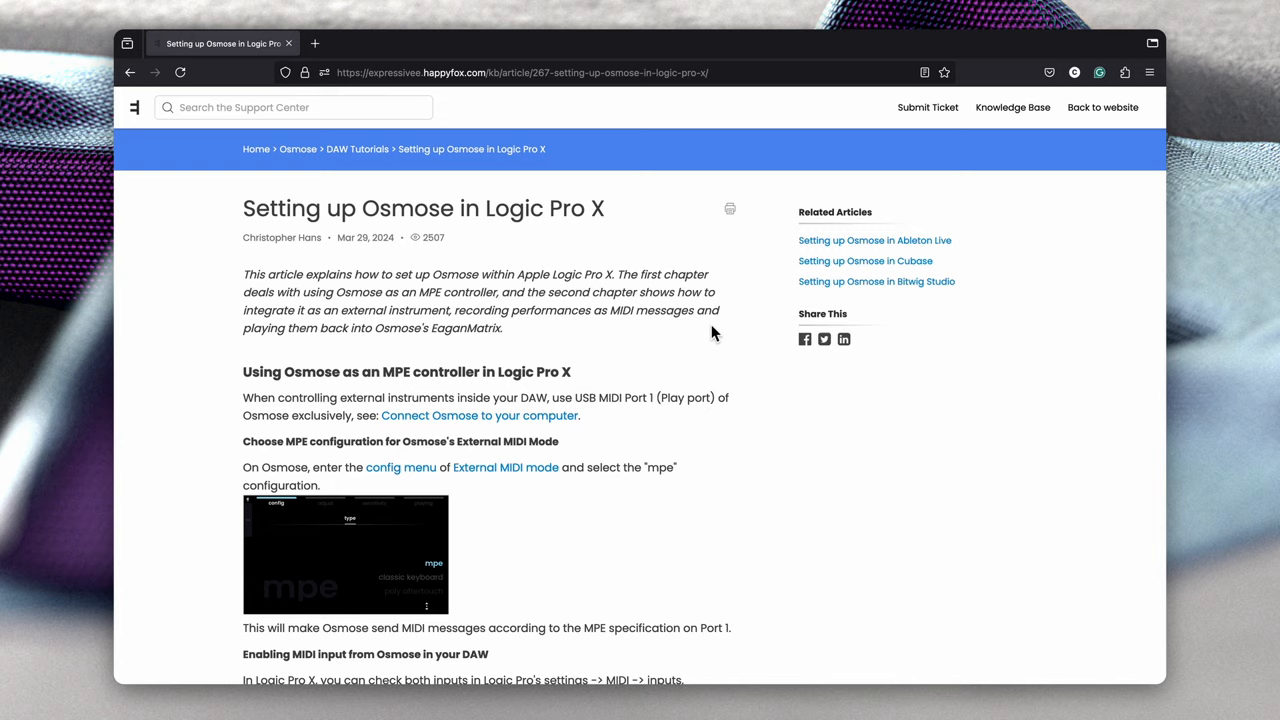
{"action": "scroll", "scroll_direction": "down", "scroll_amount": 3}
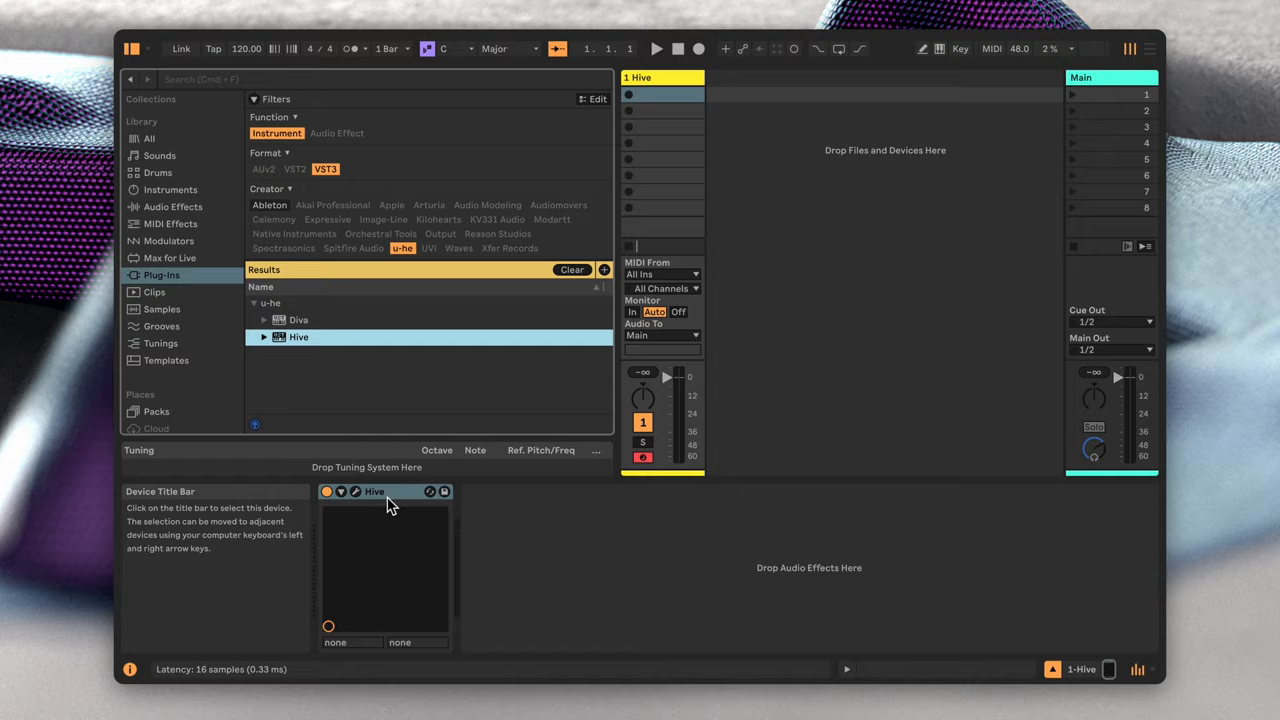
- Enable MPE Mode on Hive, set the track's MIDI From to Osmose, and open Hive
{"action": "right_click", "coordinate": [374, 491]}
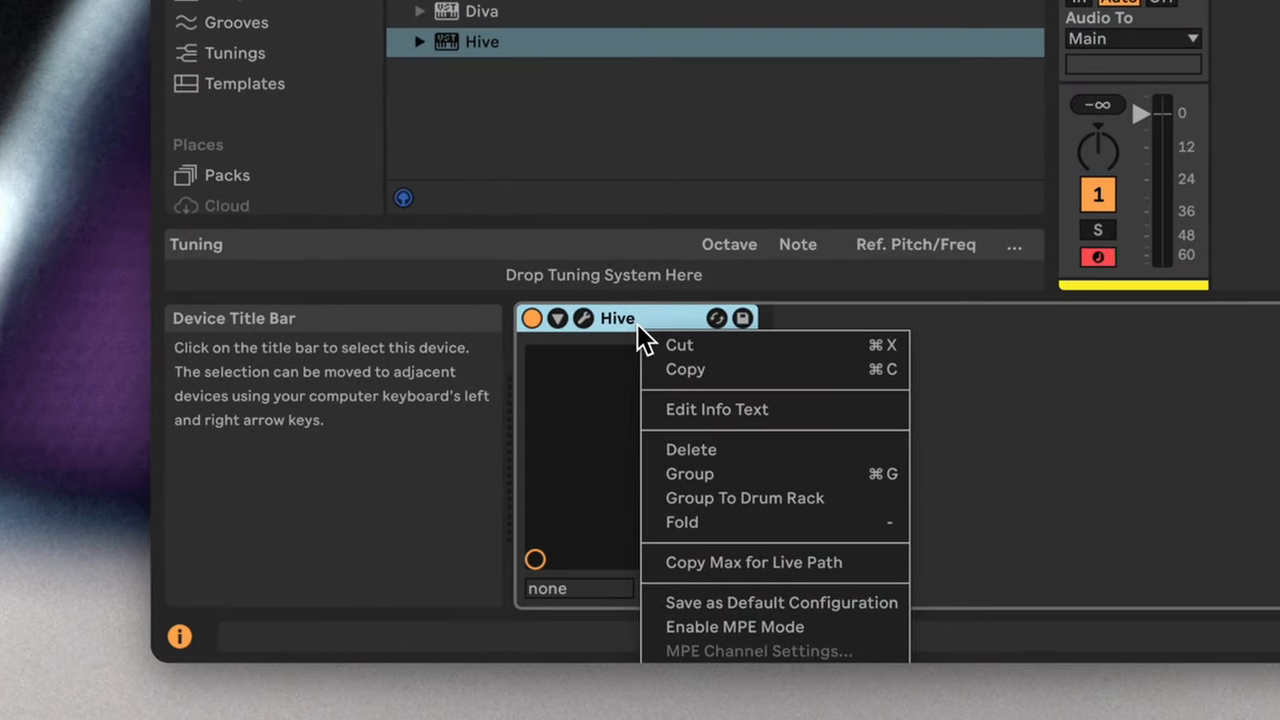
{"action": "mouse_move", "coordinate": [735, 627]}
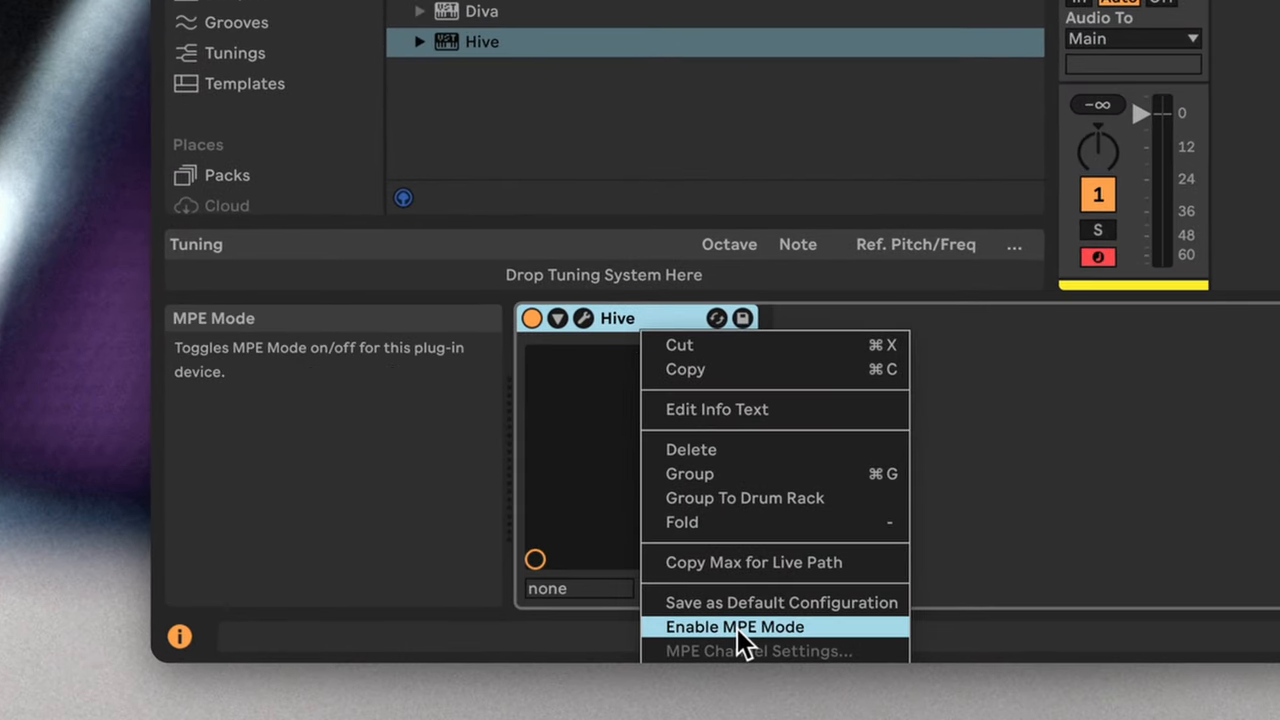
{"action": "left_click", "coordinate": [734, 627]}
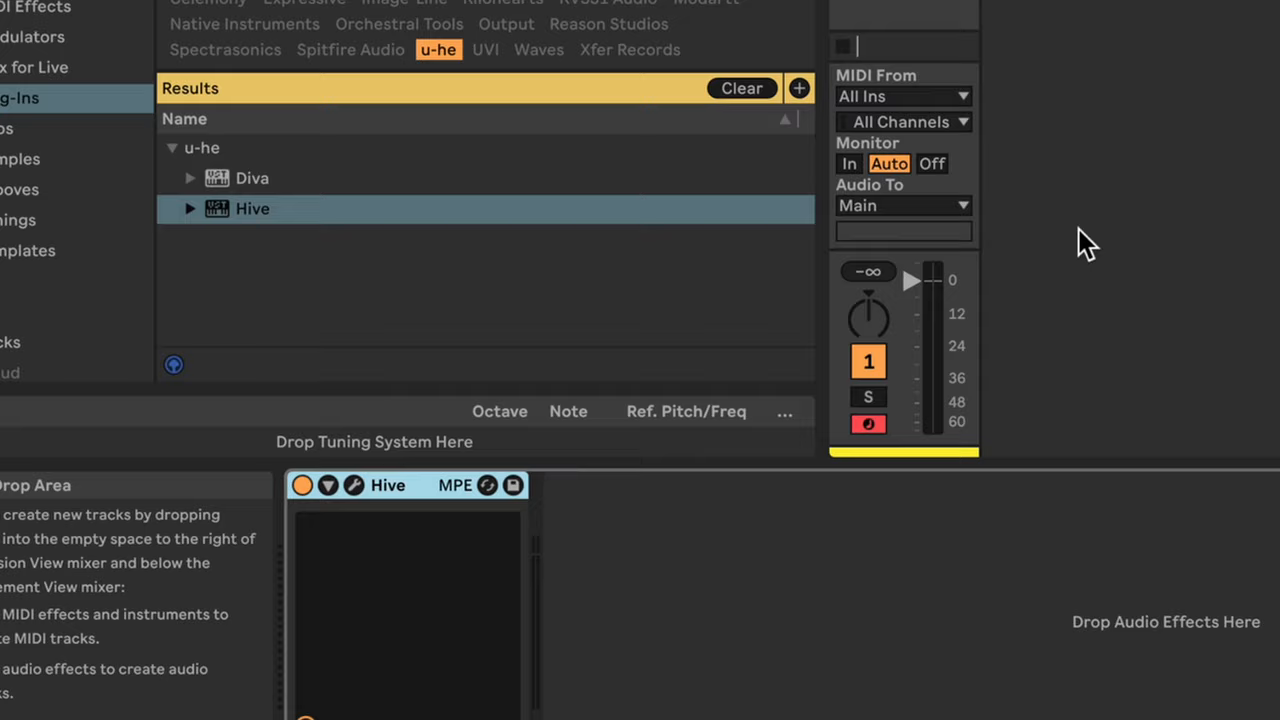
{"action": "left_click", "coordinate": [903, 96]}
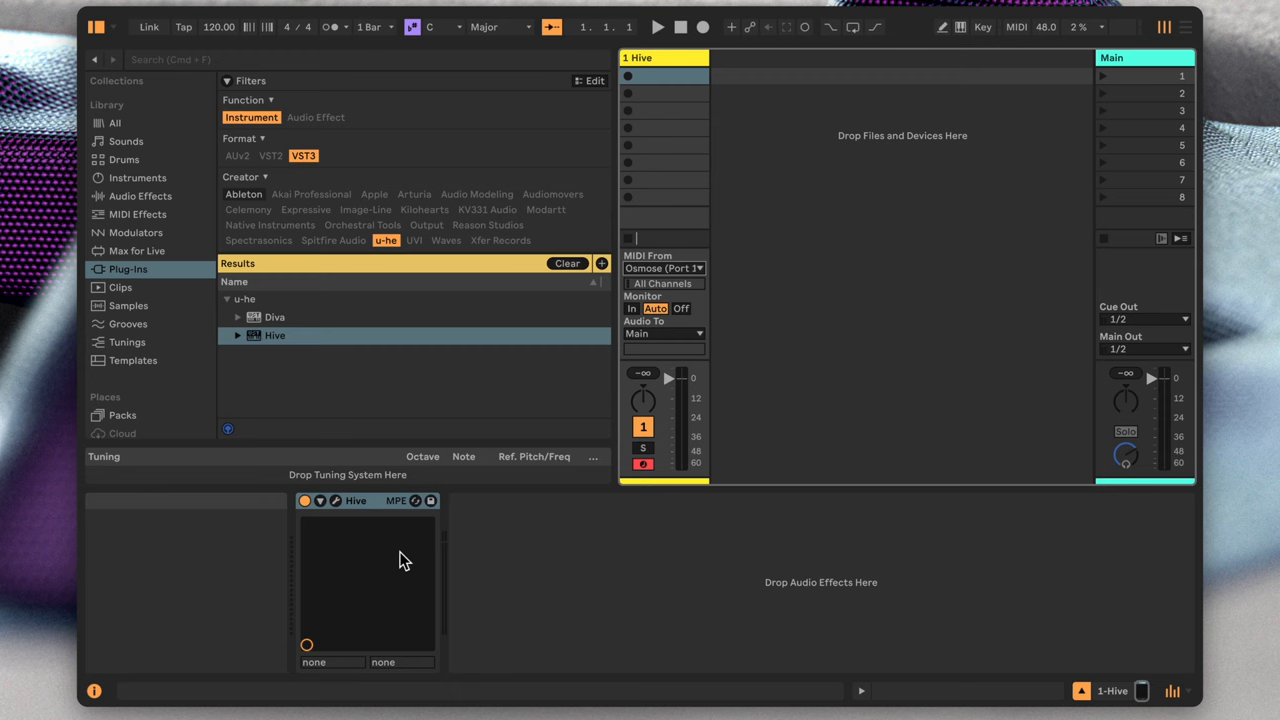
{"action": "double_click", "coordinate": [274, 335]}
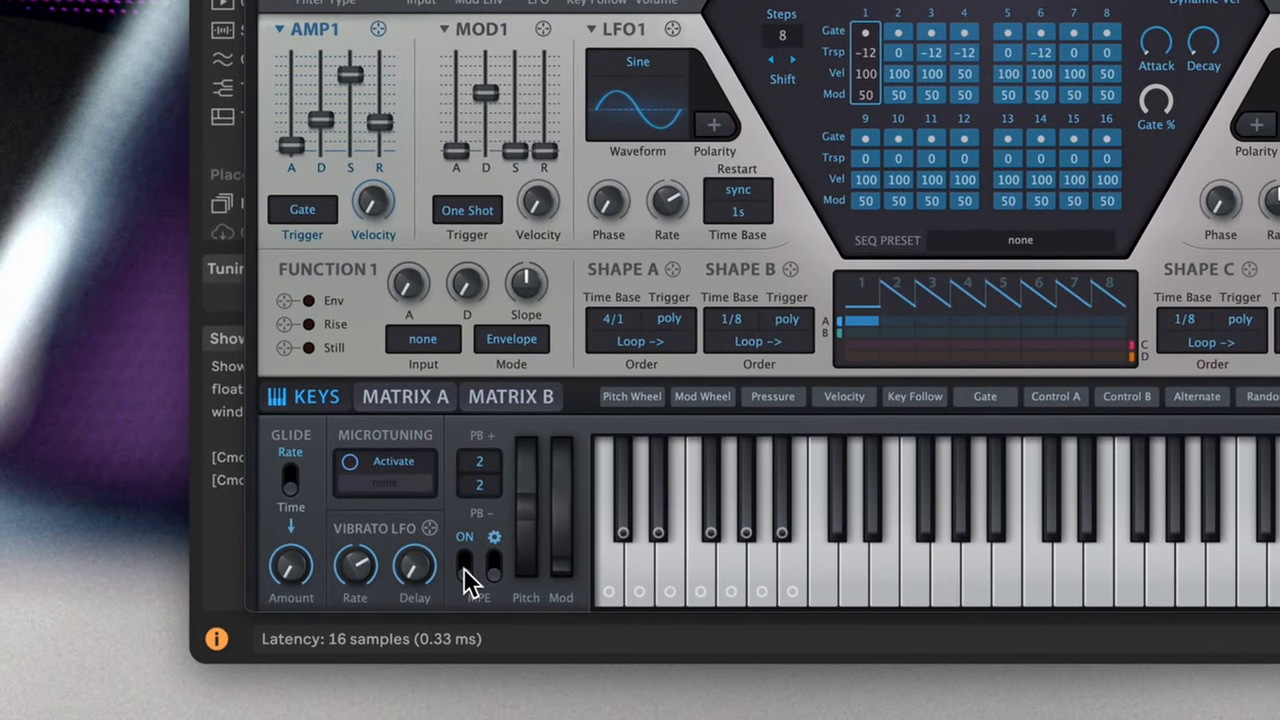
- In Hive's MPE settings, map Control A to CC#74 and close the panel
{"action": "left_click", "coordinate": [464, 537]}
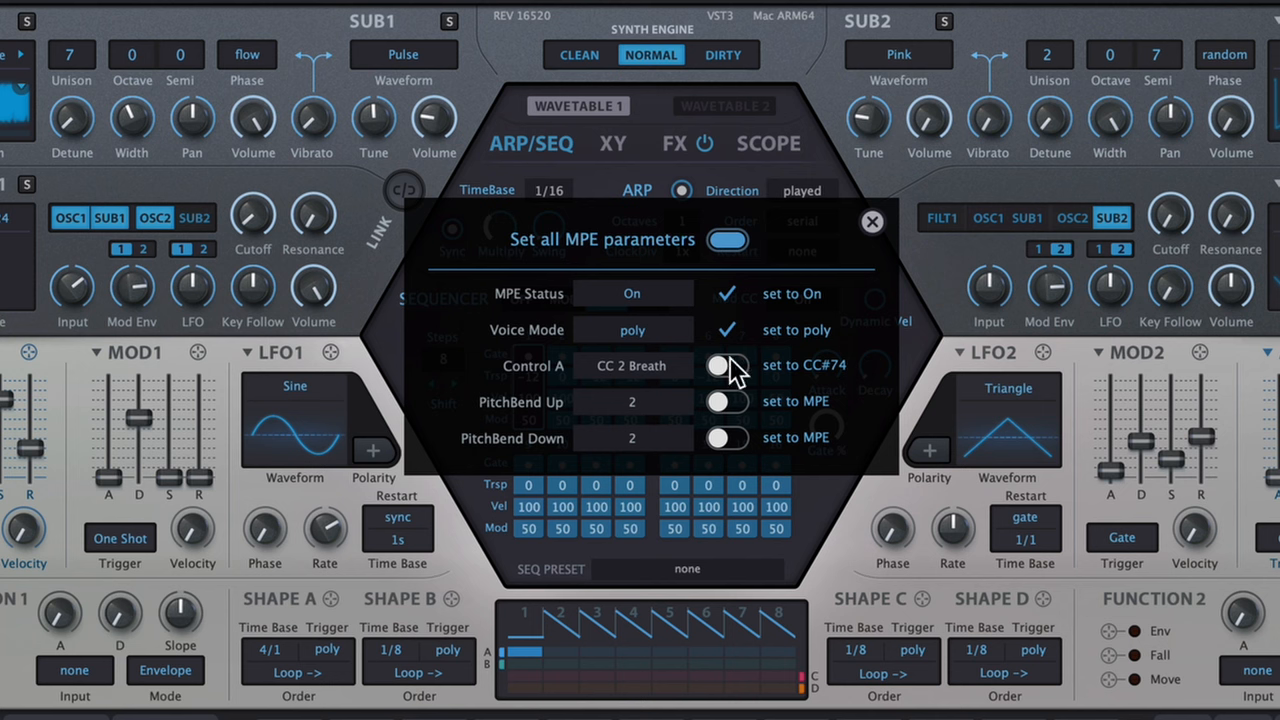
{"action": "left_click", "coordinate": [726, 366]}
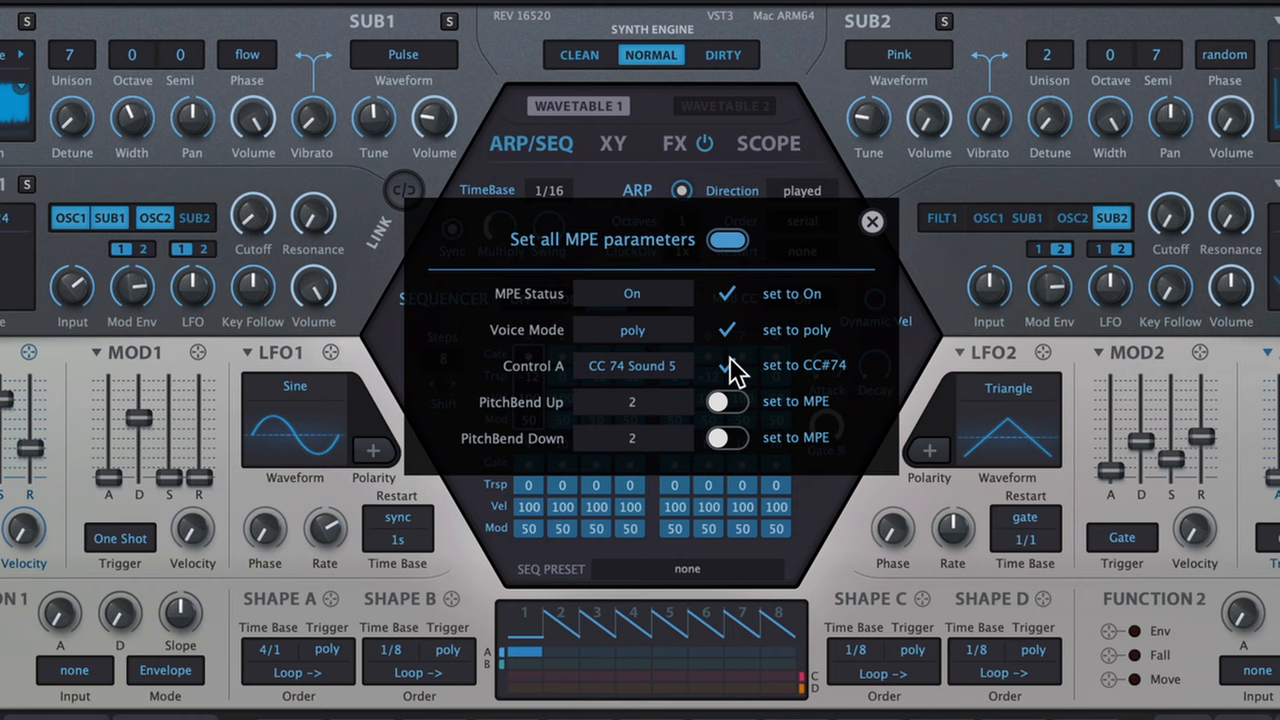
{"action": "mouse_move", "coordinate": [880, 245]}
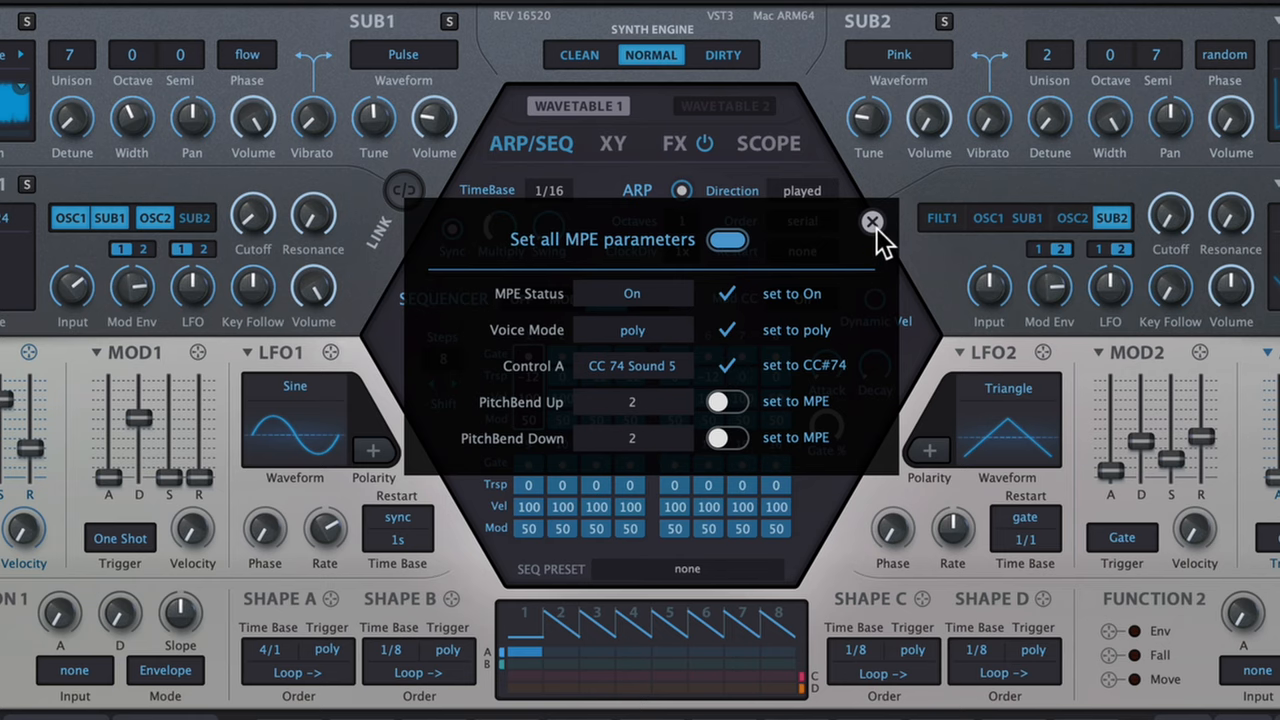
{"action": "left_click", "coordinate": [872, 221]}
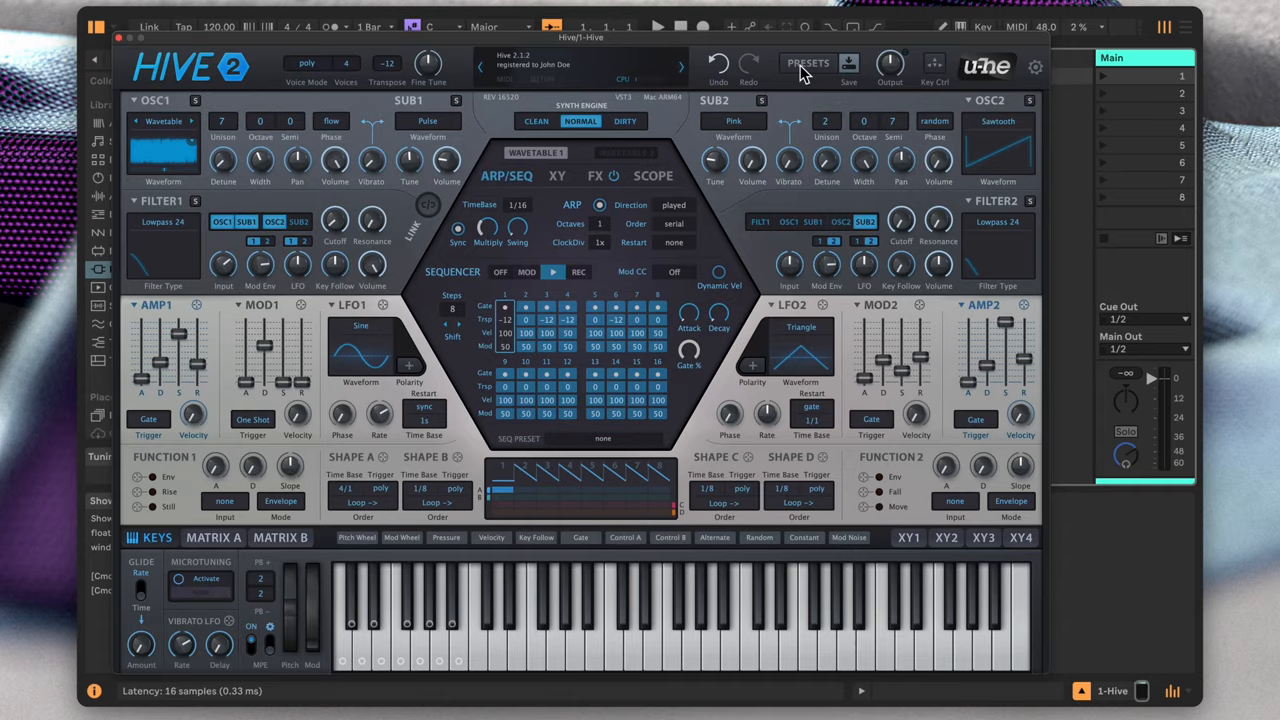
- Open Hive's preset browser and list the Expressive E – Aura user presets
{"action": "left_click", "coordinate": [807, 63]}
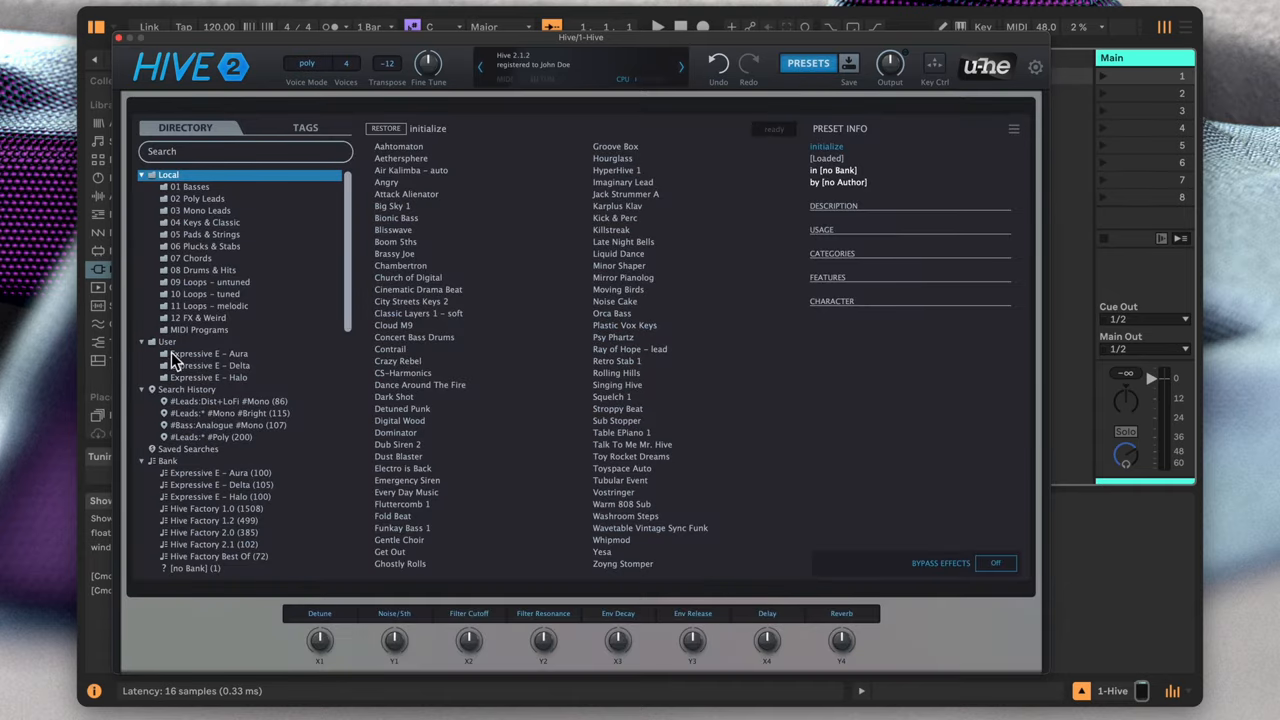
{"action": "left_click", "coordinate": [208, 353]}
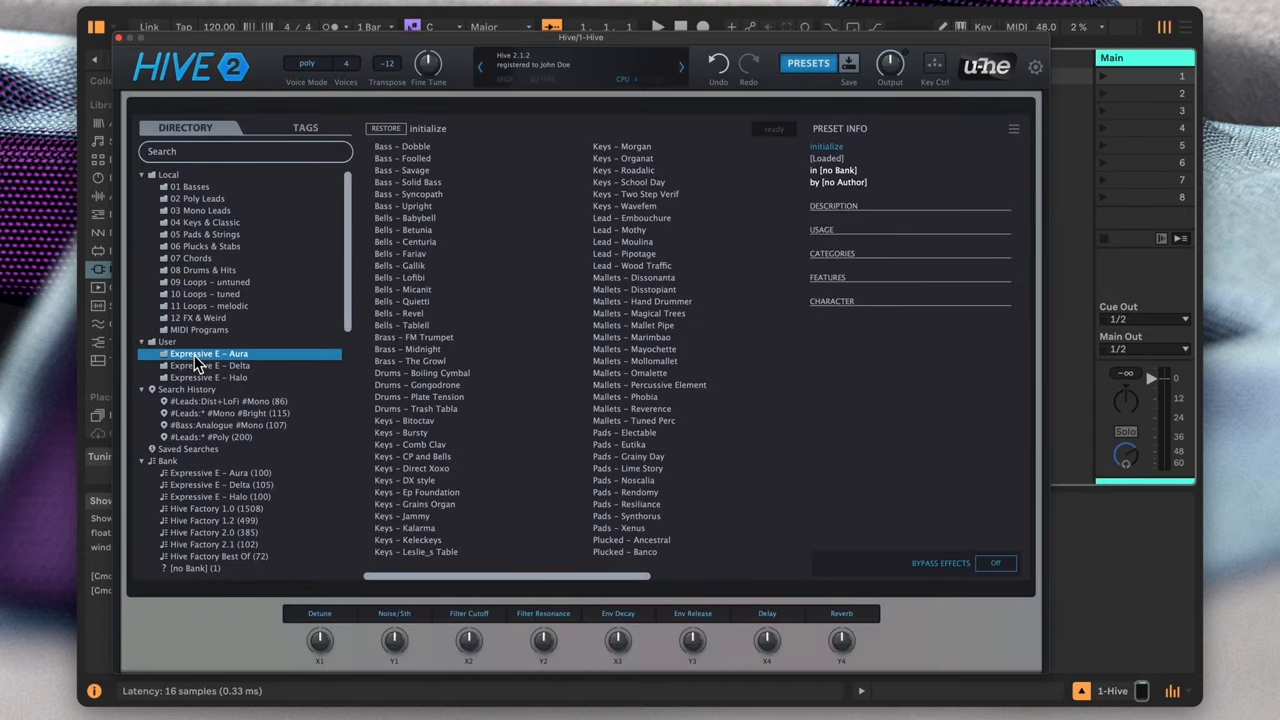